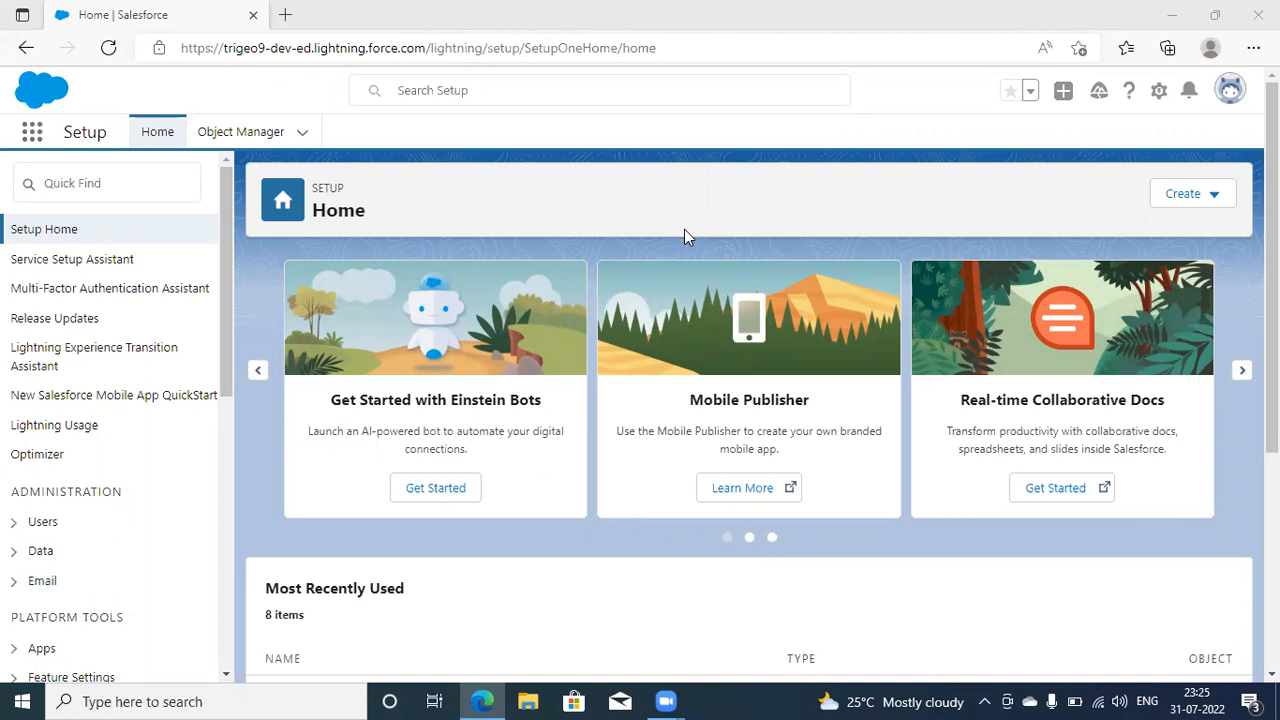
pyautogui.moveTo(925, 152)
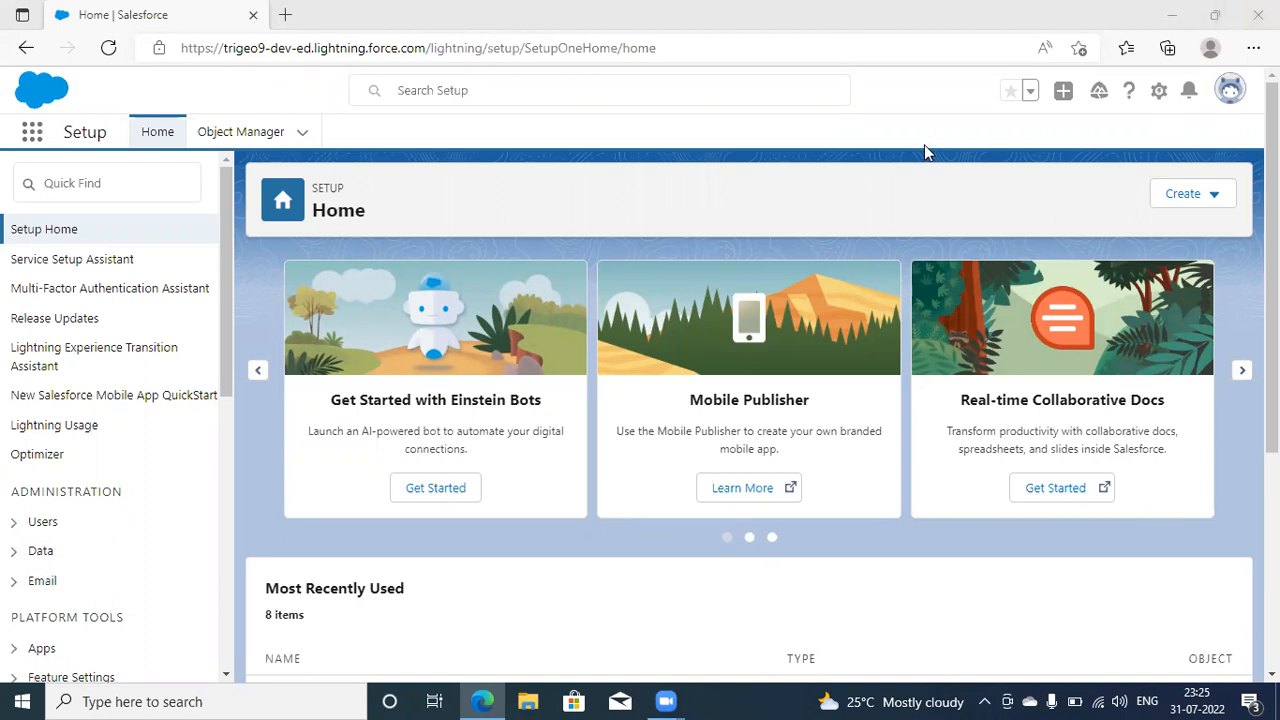
pyautogui.moveTo(60, 140)
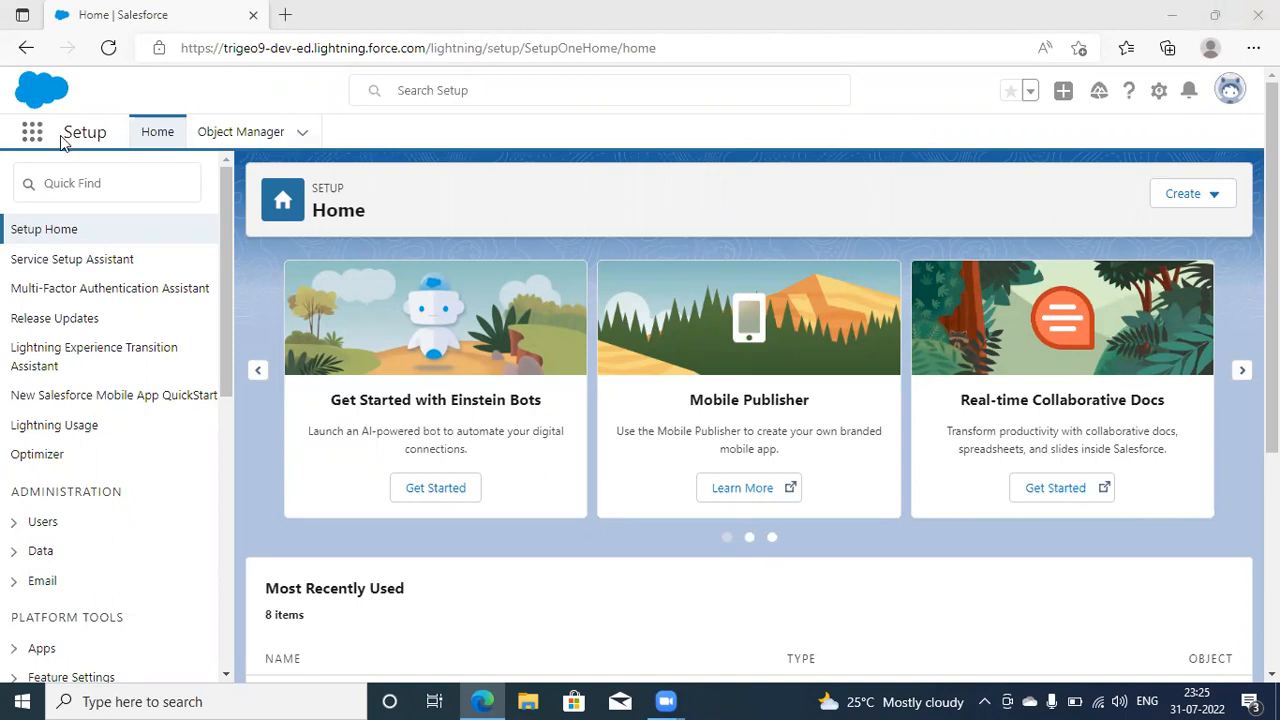
pyautogui.moveTo(845, 324)
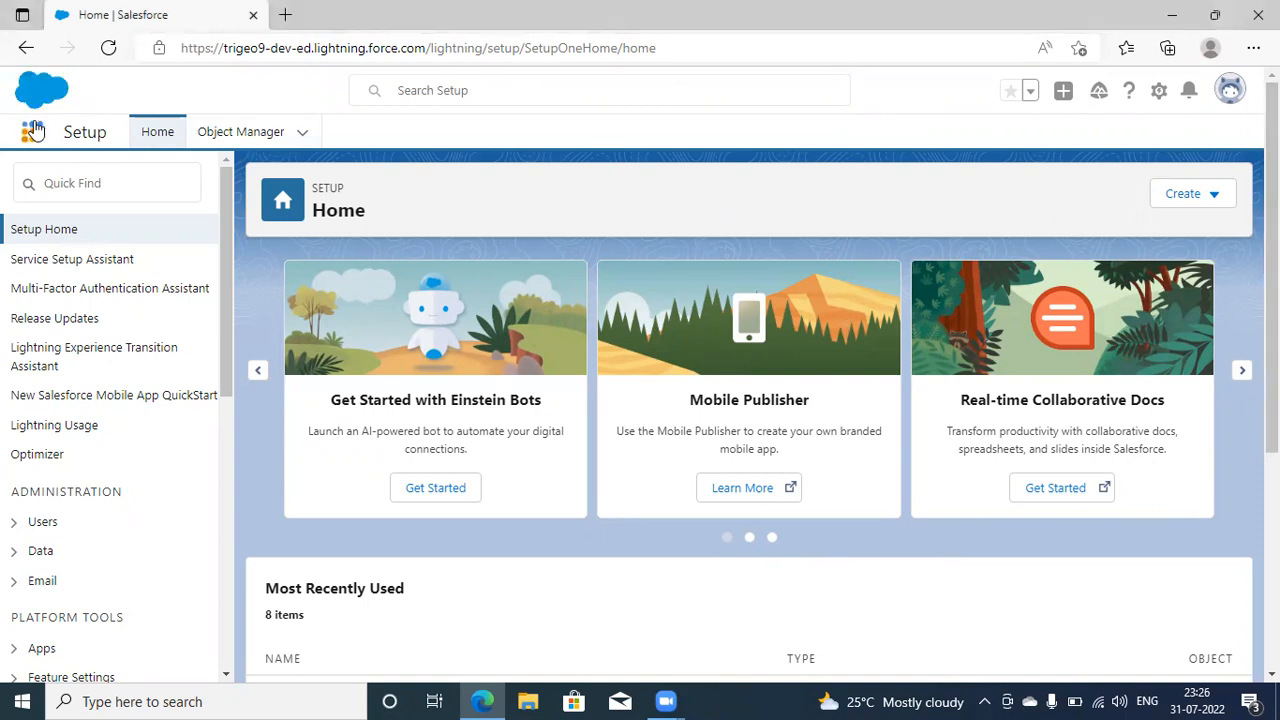
# Switch to the Sales app through the App Launcher, searching 'Sa'.
pyautogui.click(34, 131)
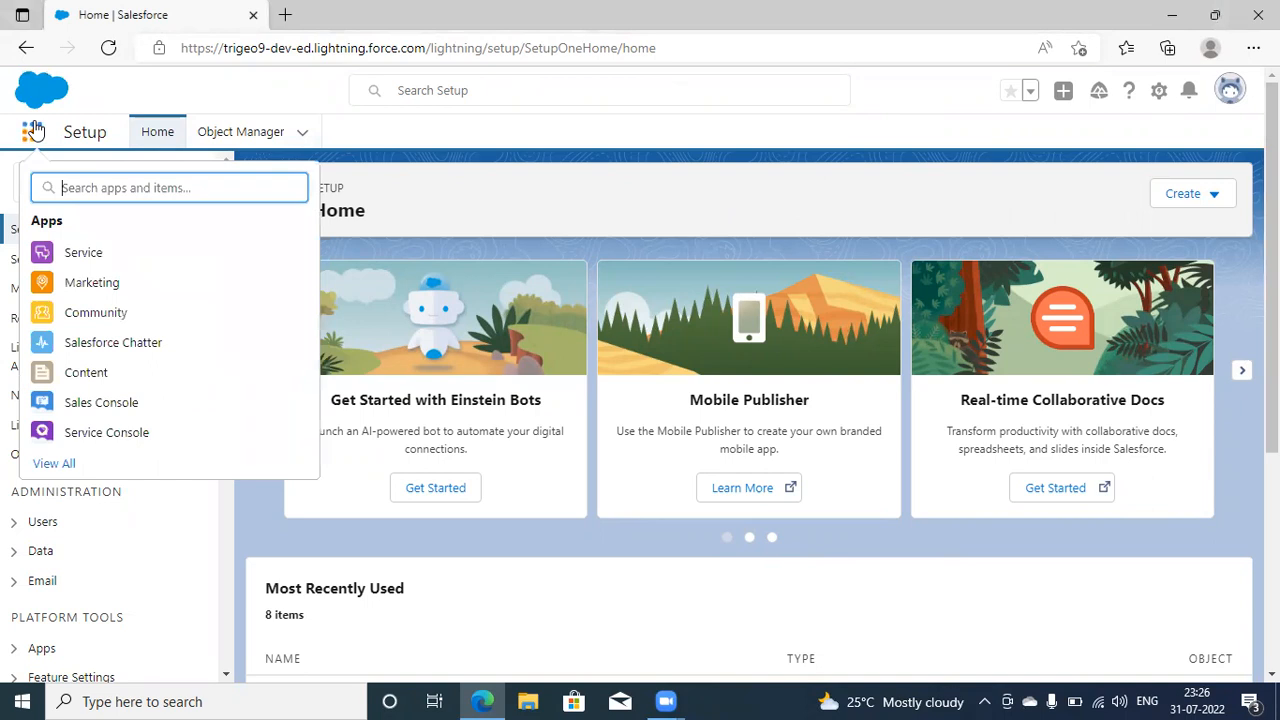
pyautogui.write('Sa')
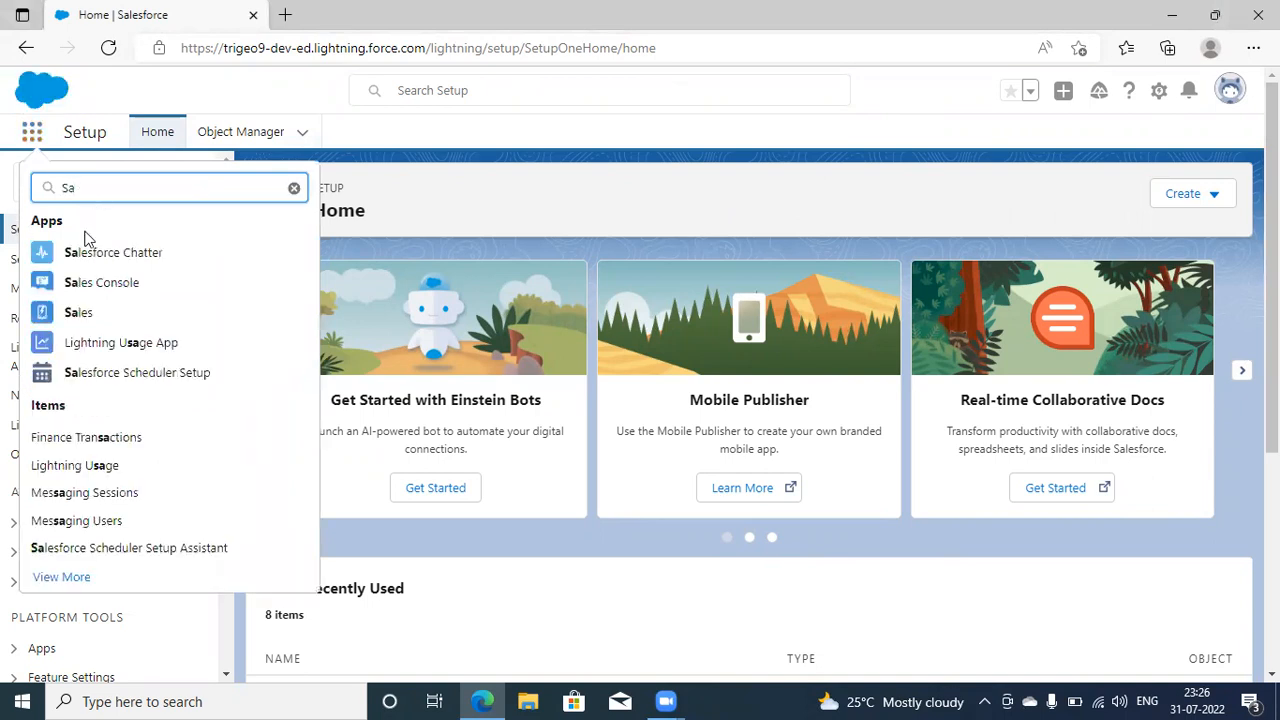
pyautogui.click(78, 312)
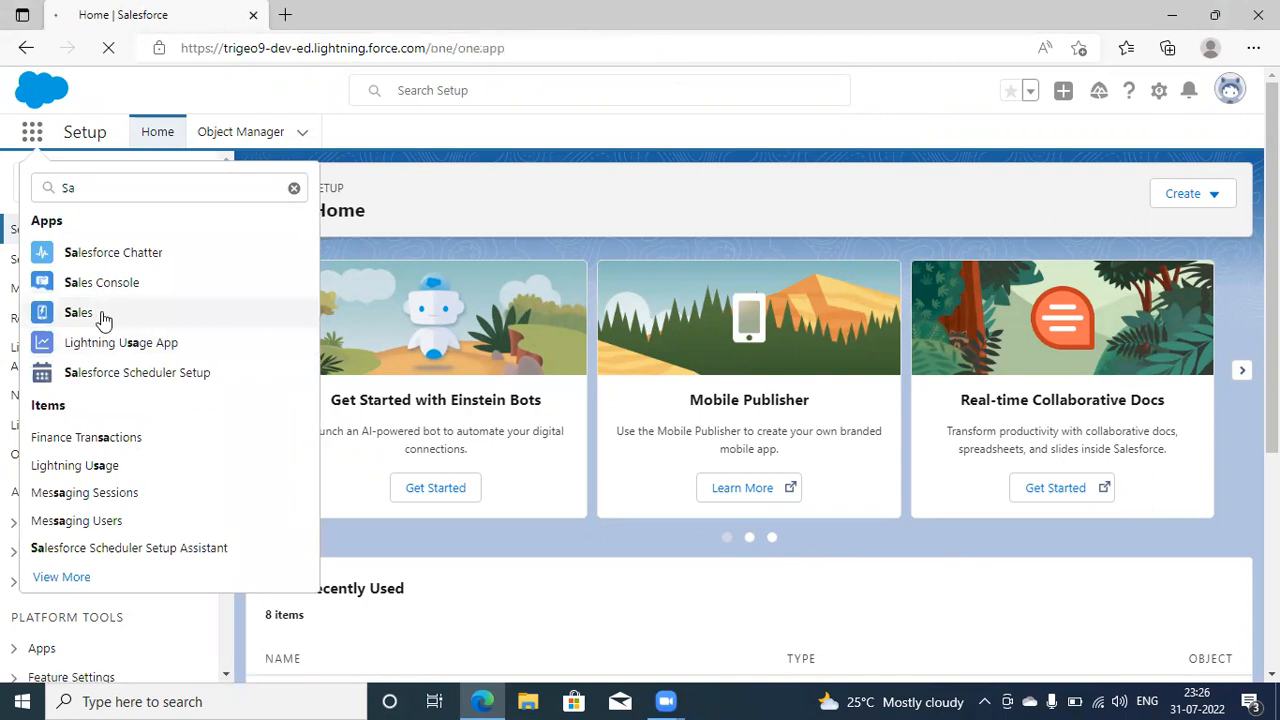
pyautogui.click(78, 312)
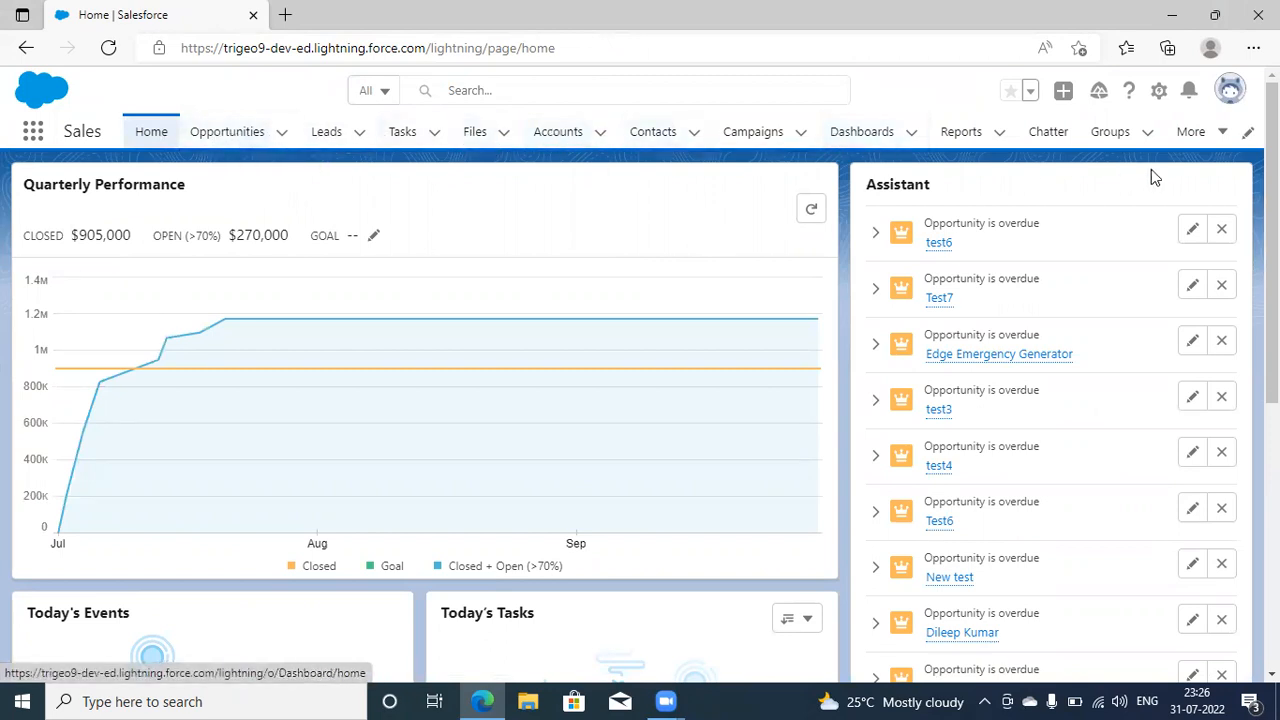
pyautogui.click(1190, 131)
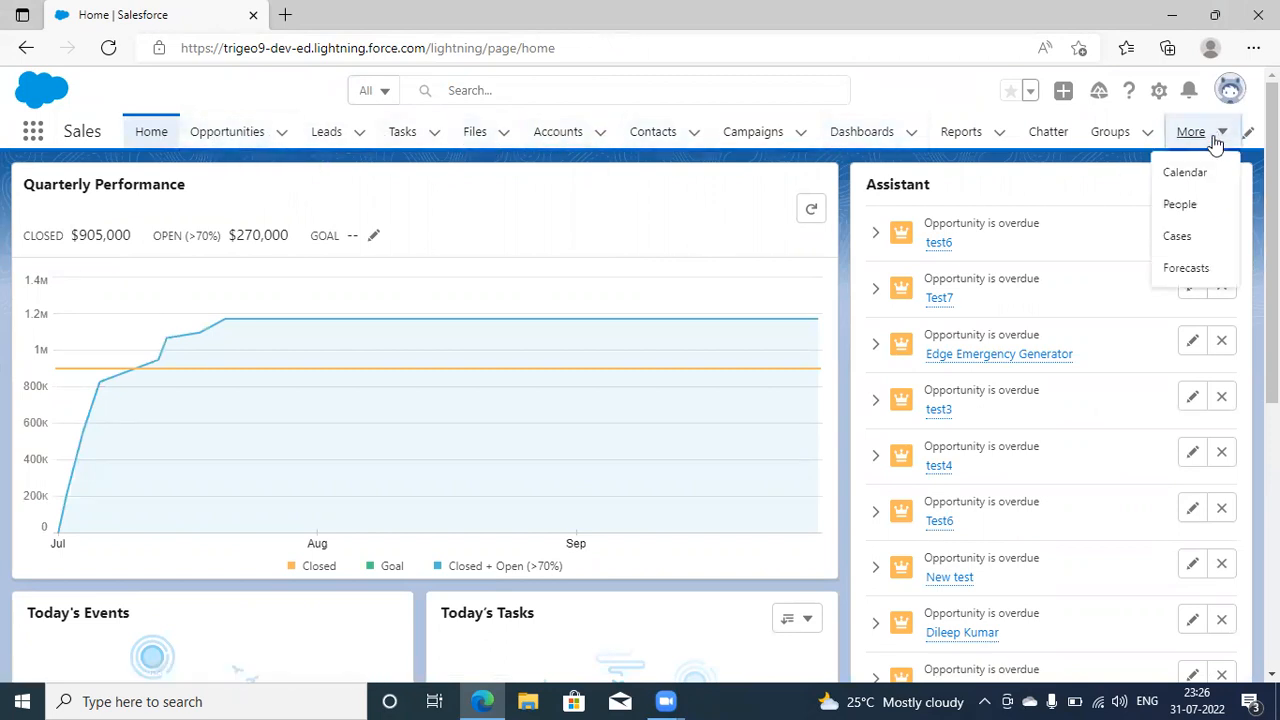
pyautogui.moveTo(1185, 172)
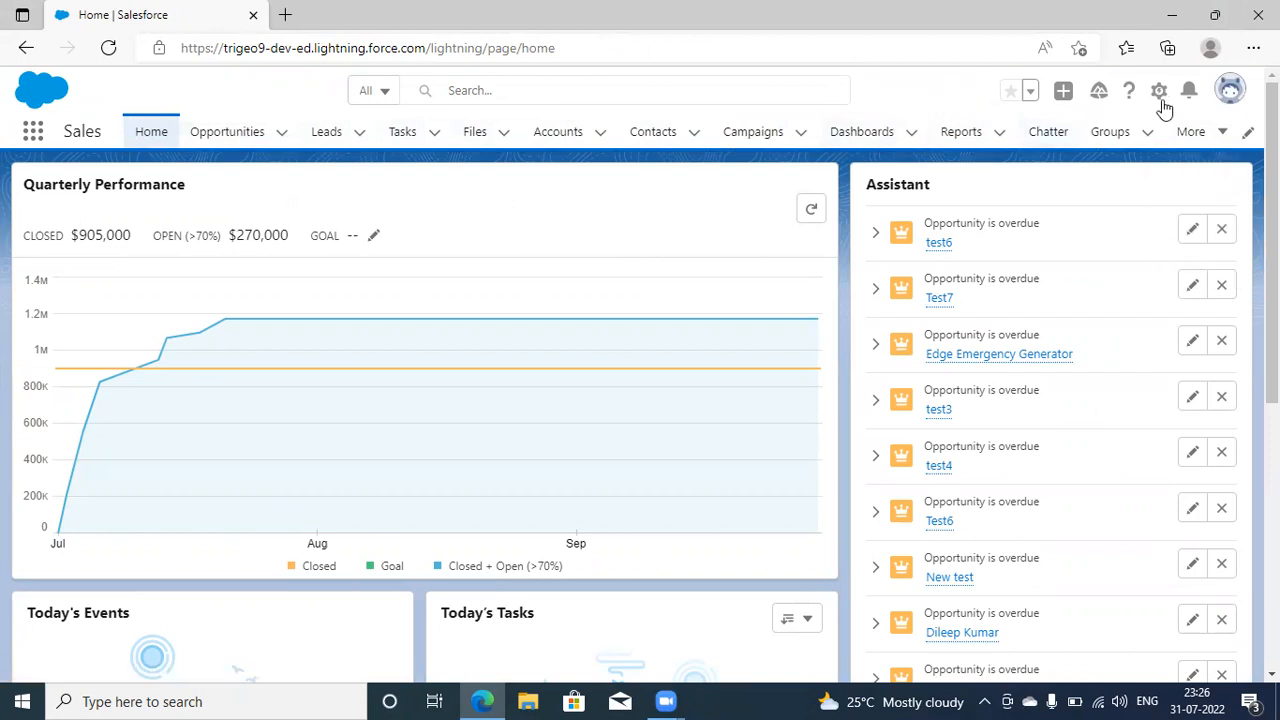
# Open Setup from the gear menu in a new tab.
pyautogui.click(1158, 90)
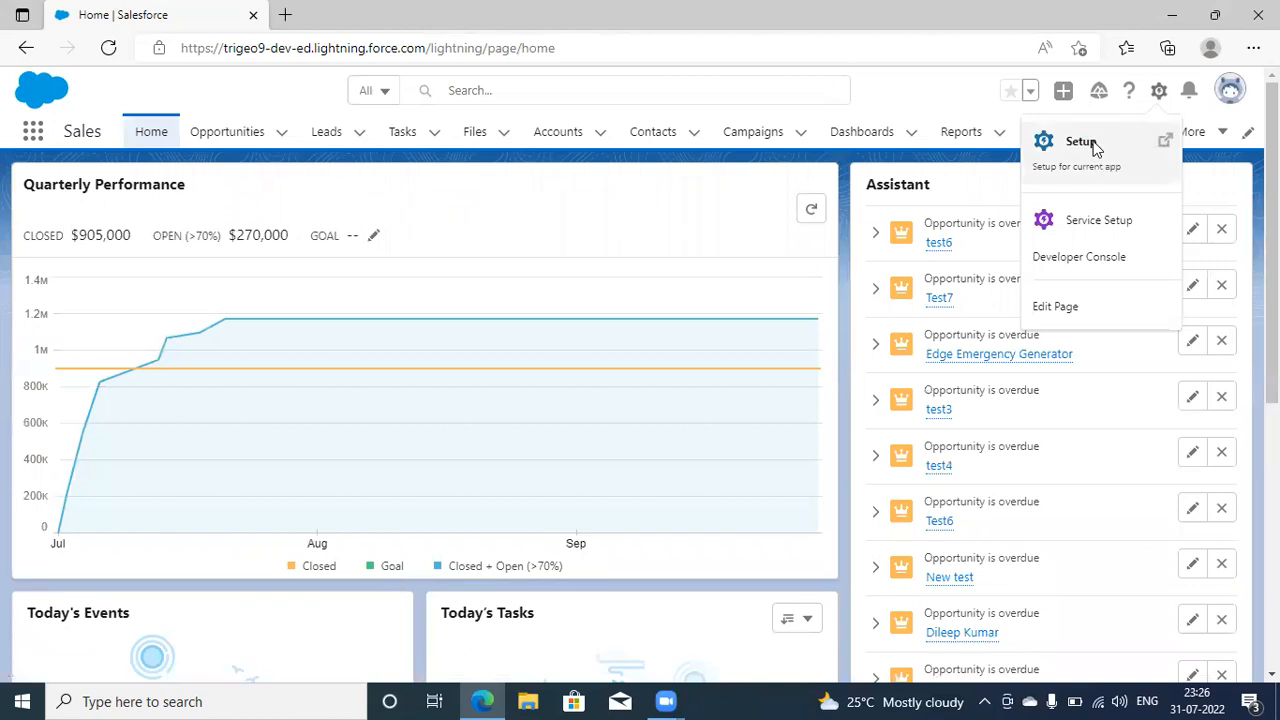
pyautogui.click(1080, 141)
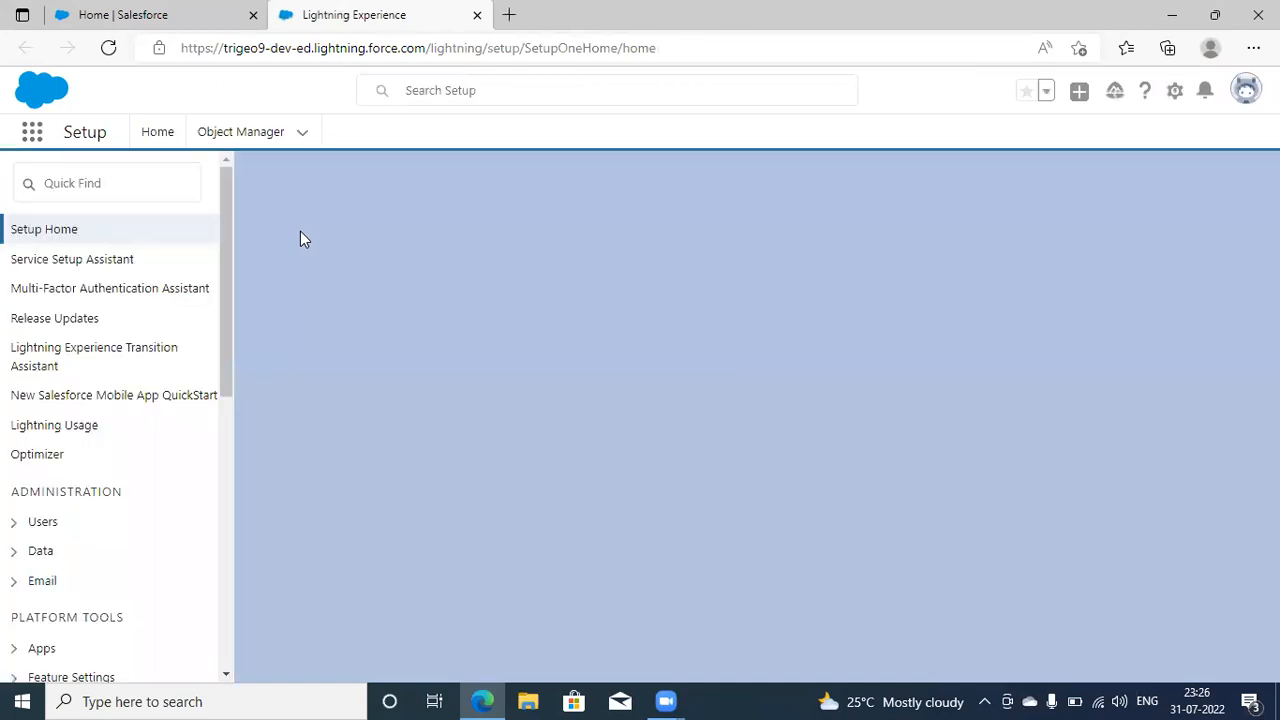
pyautogui.click(157, 131)
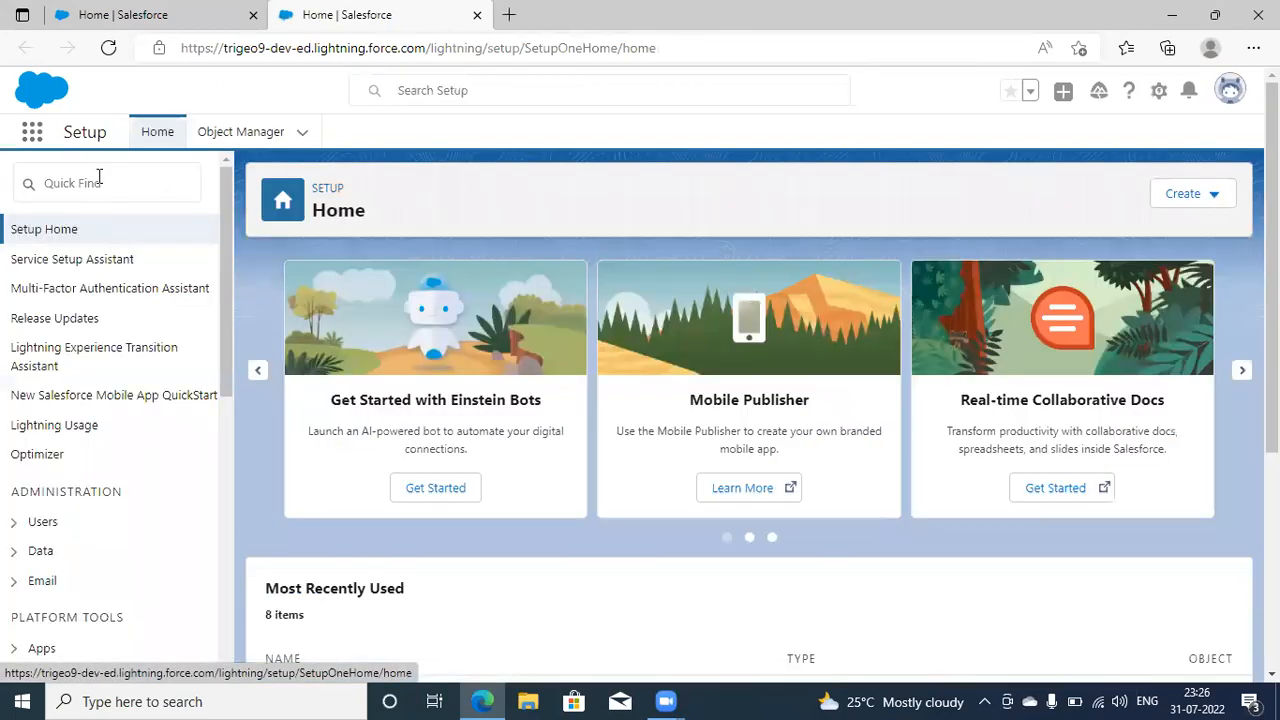
# Search Quick Find for 'Quote' and open Quote Settings.
pyautogui.click(107, 182)
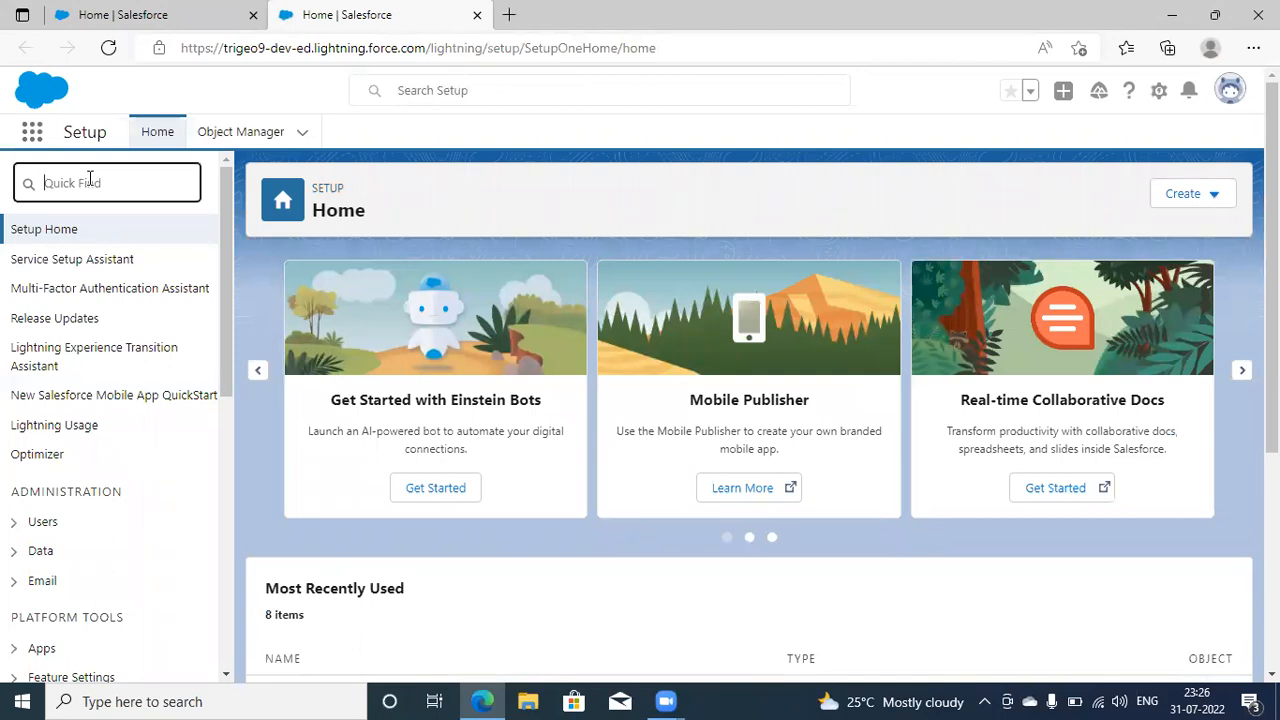
pyautogui.write('q')
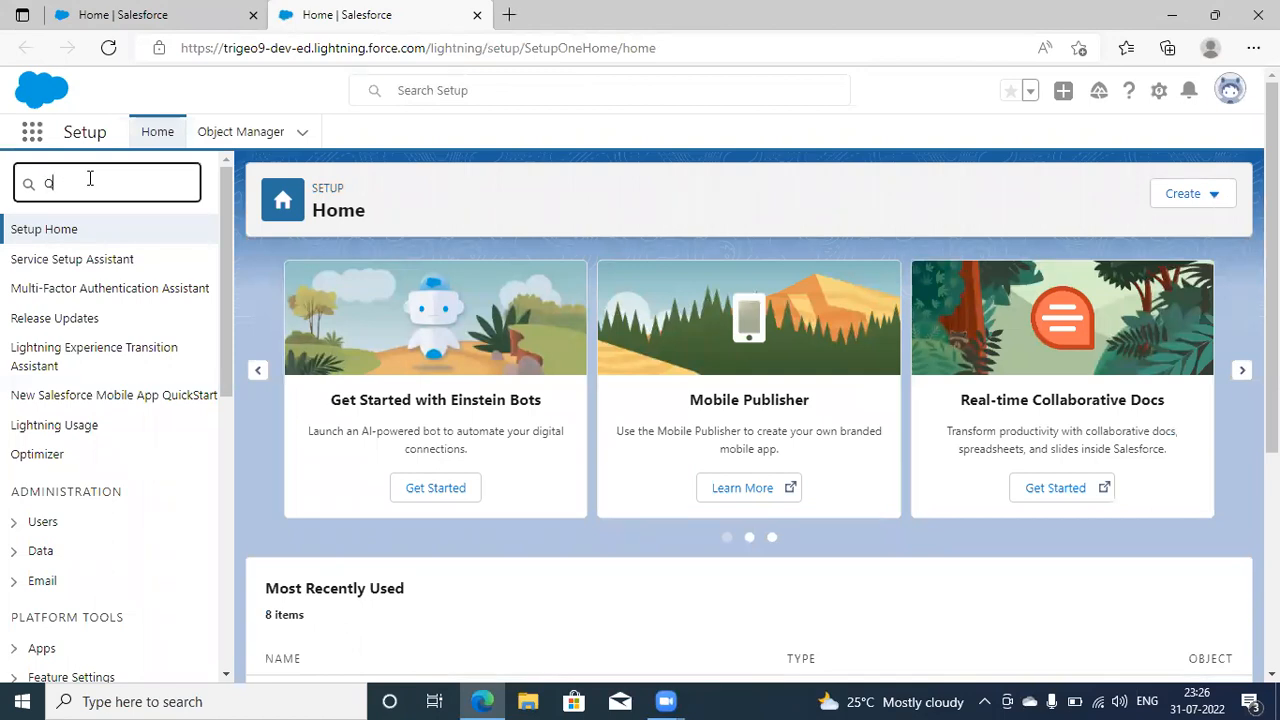
pyautogui.write('Quote')
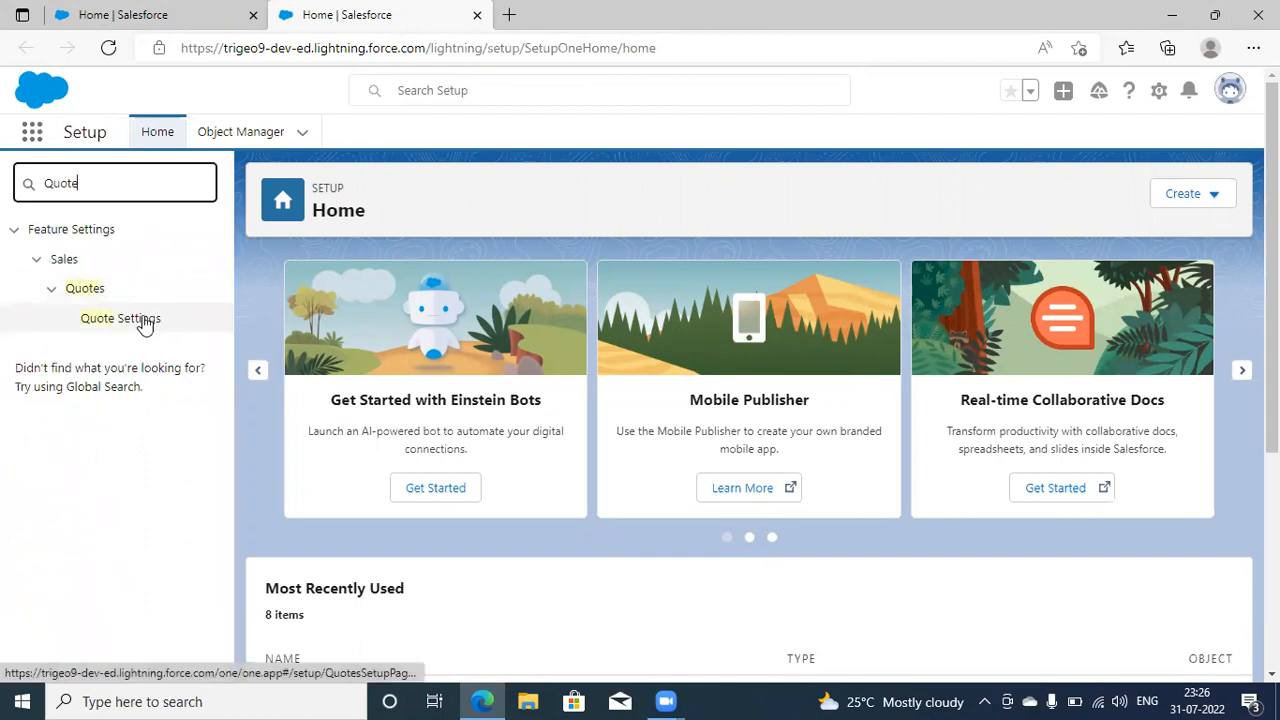
pyautogui.click(120, 318)
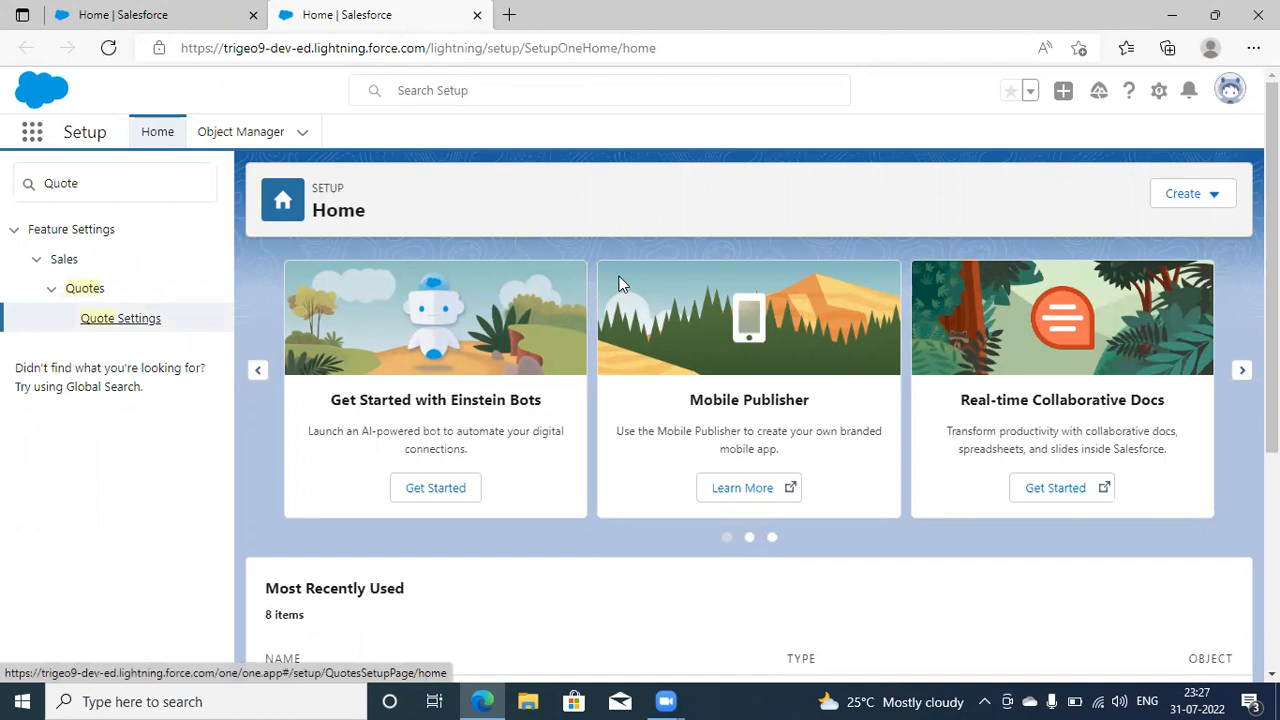
pyautogui.click(120, 318)
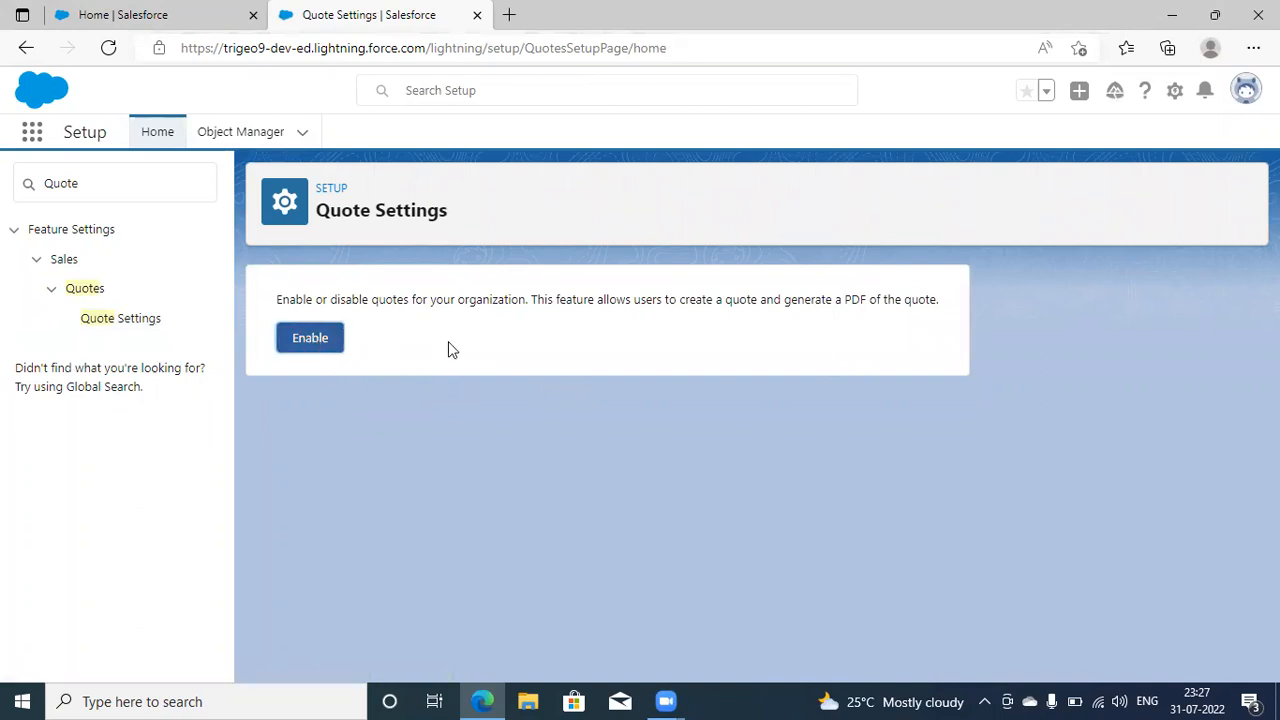
# Enable quotes and select the opportunity page layouts to get the Quotes related list.
pyautogui.click(310, 337)
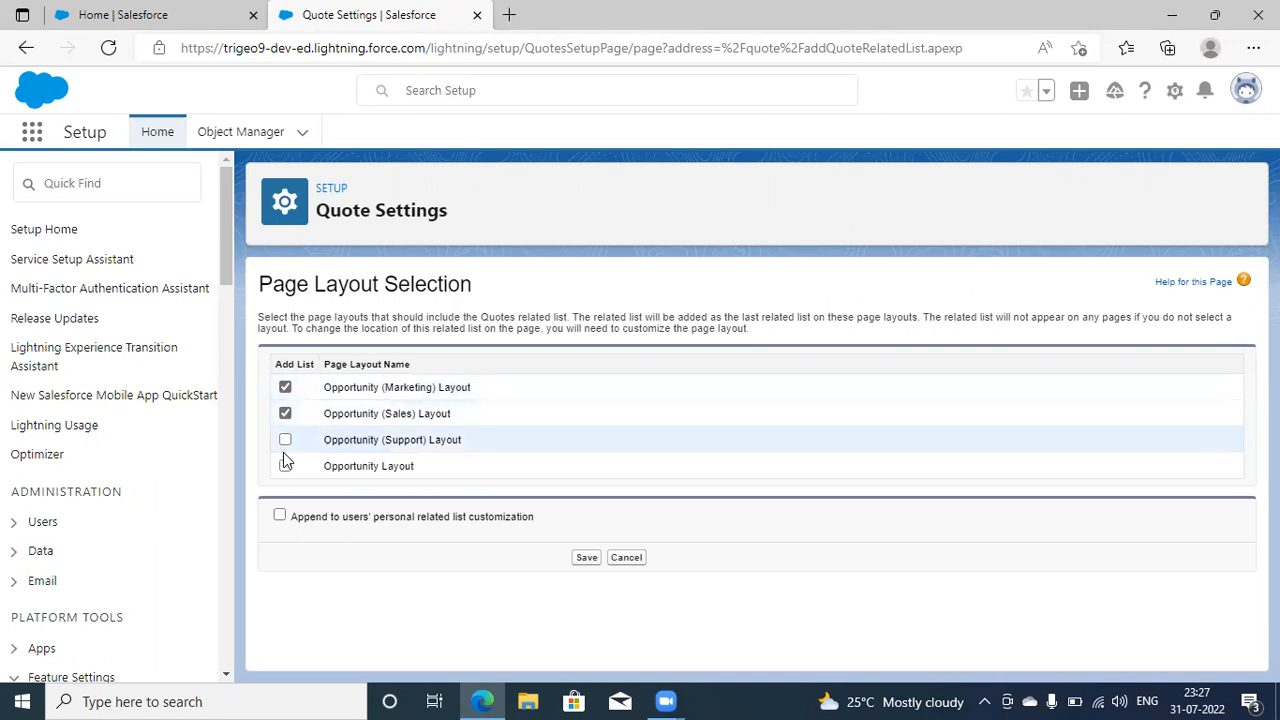
pyautogui.click(285, 439)
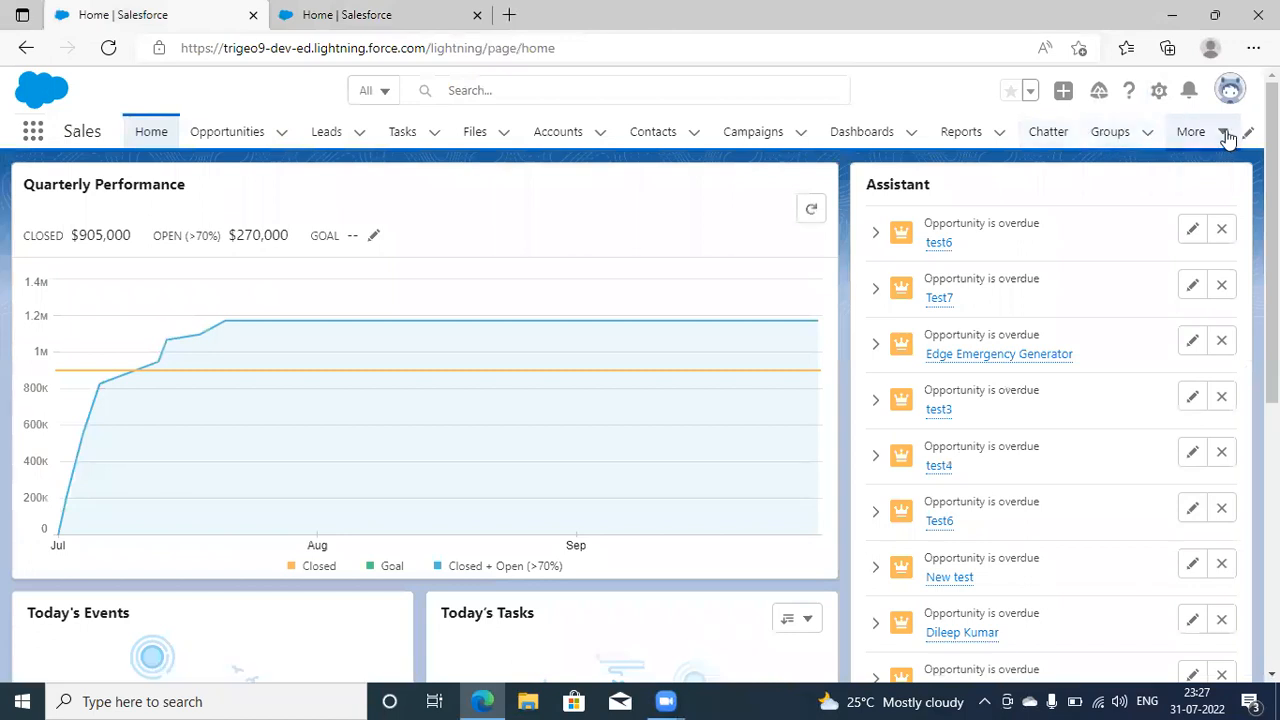
# Open the More navigation menu to check Calendar, People, Cases and Forecasts for Quotes.
pyautogui.click(1190, 131)
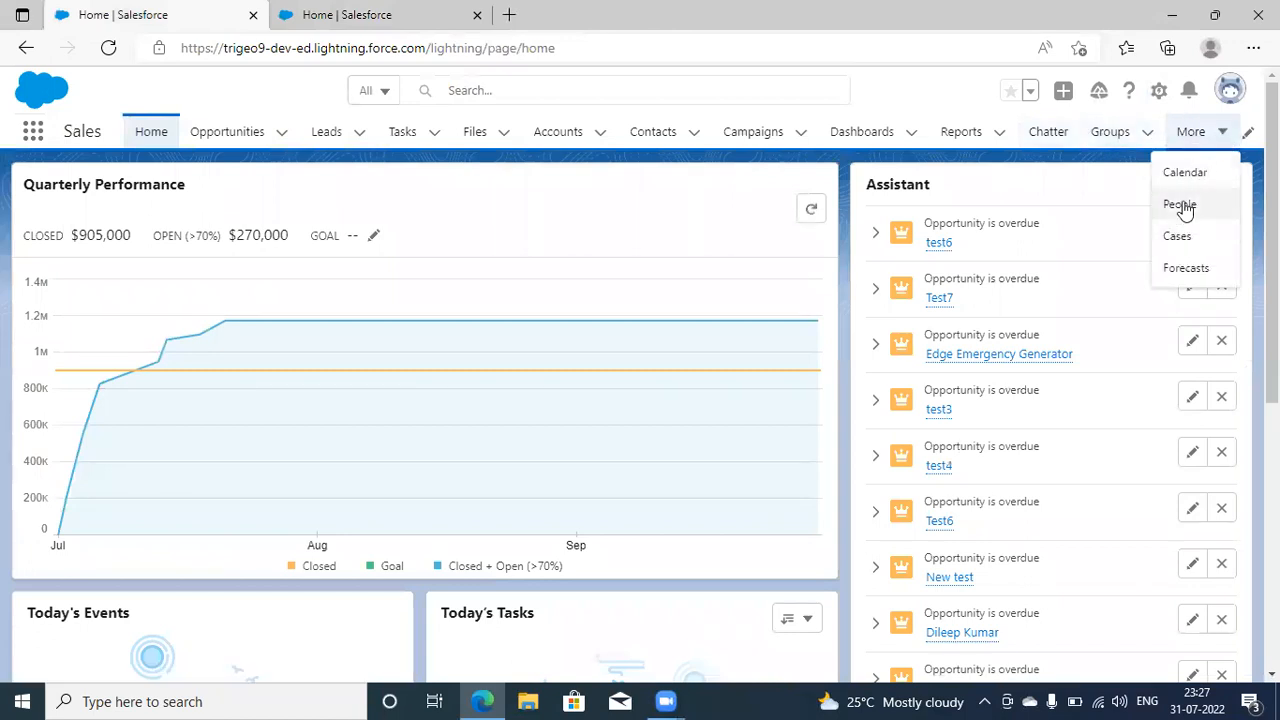
pyautogui.moveTo(753, 131)
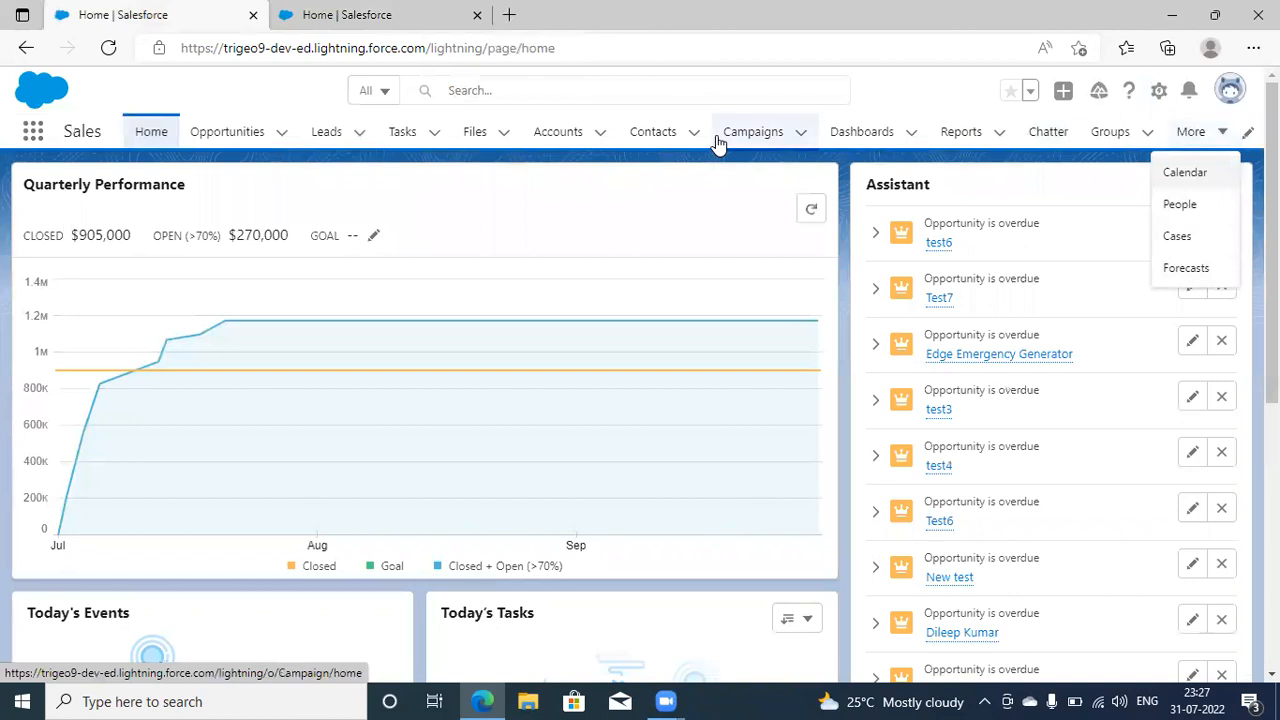
pyautogui.moveTo(1230, 157)
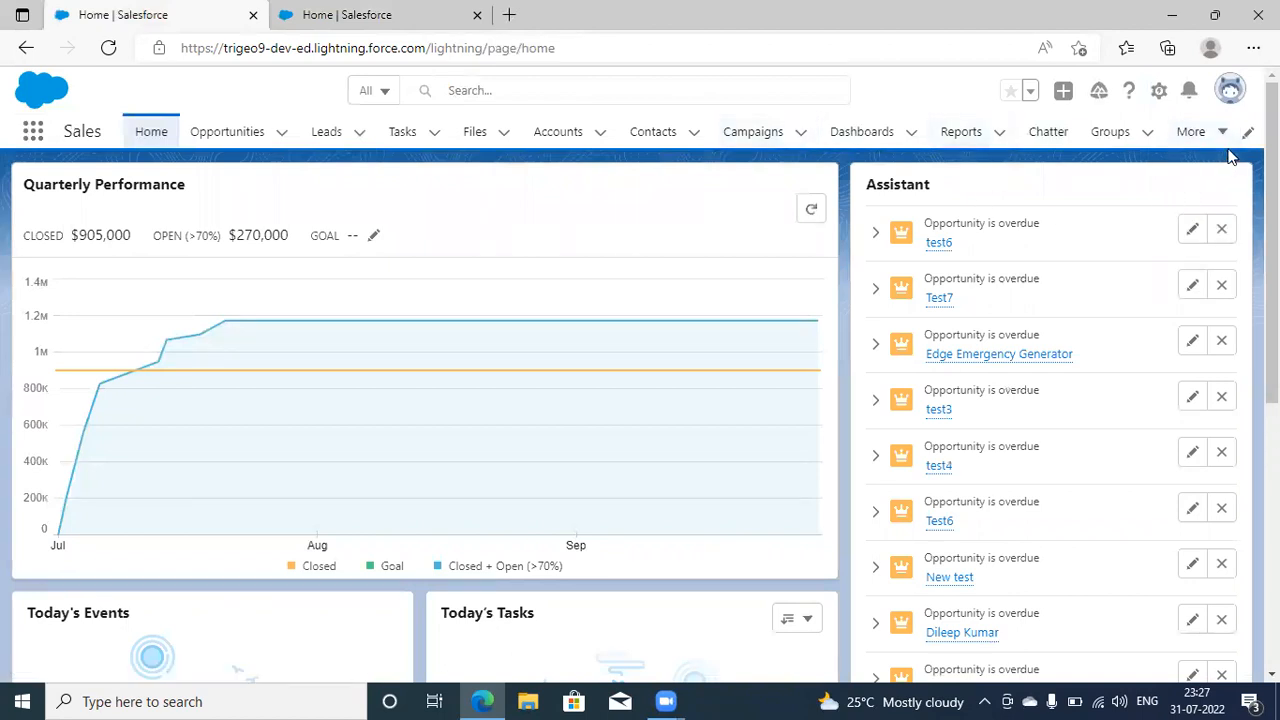
pyautogui.moveTo(1247, 131)
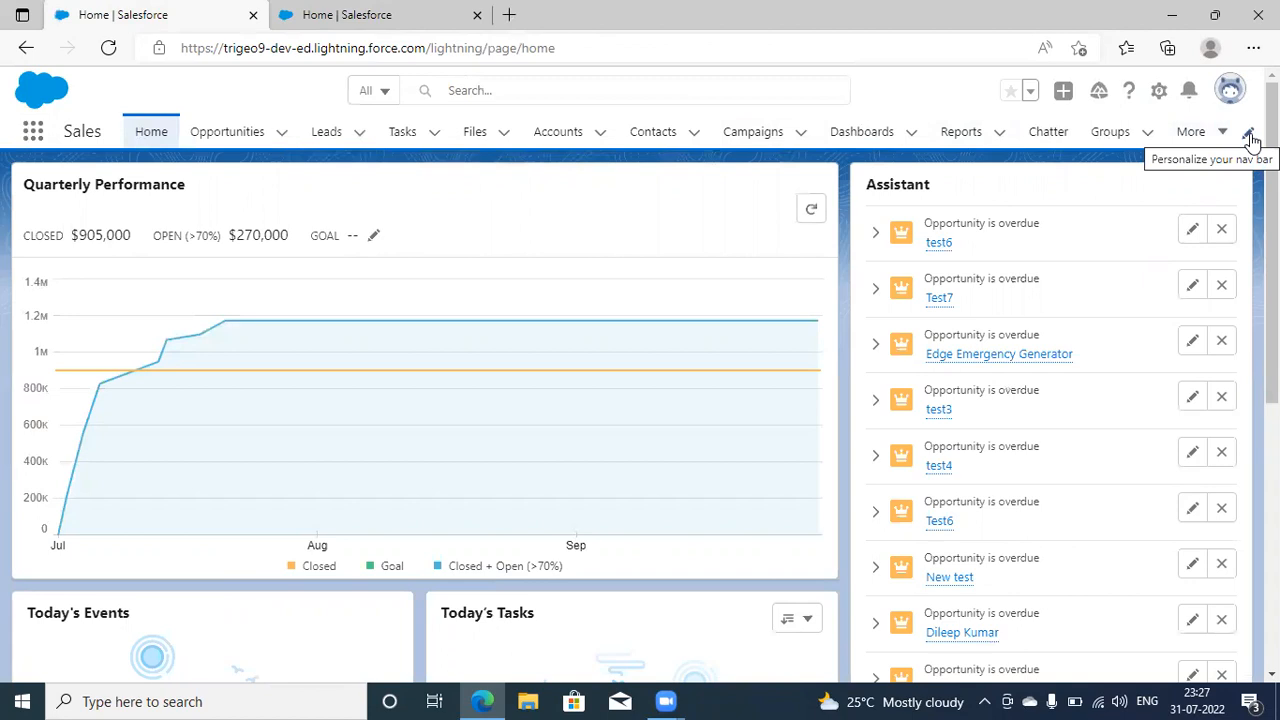
# Open the Sales app navigation editor and scroll through all 16 items.
pyautogui.click(1249, 131)
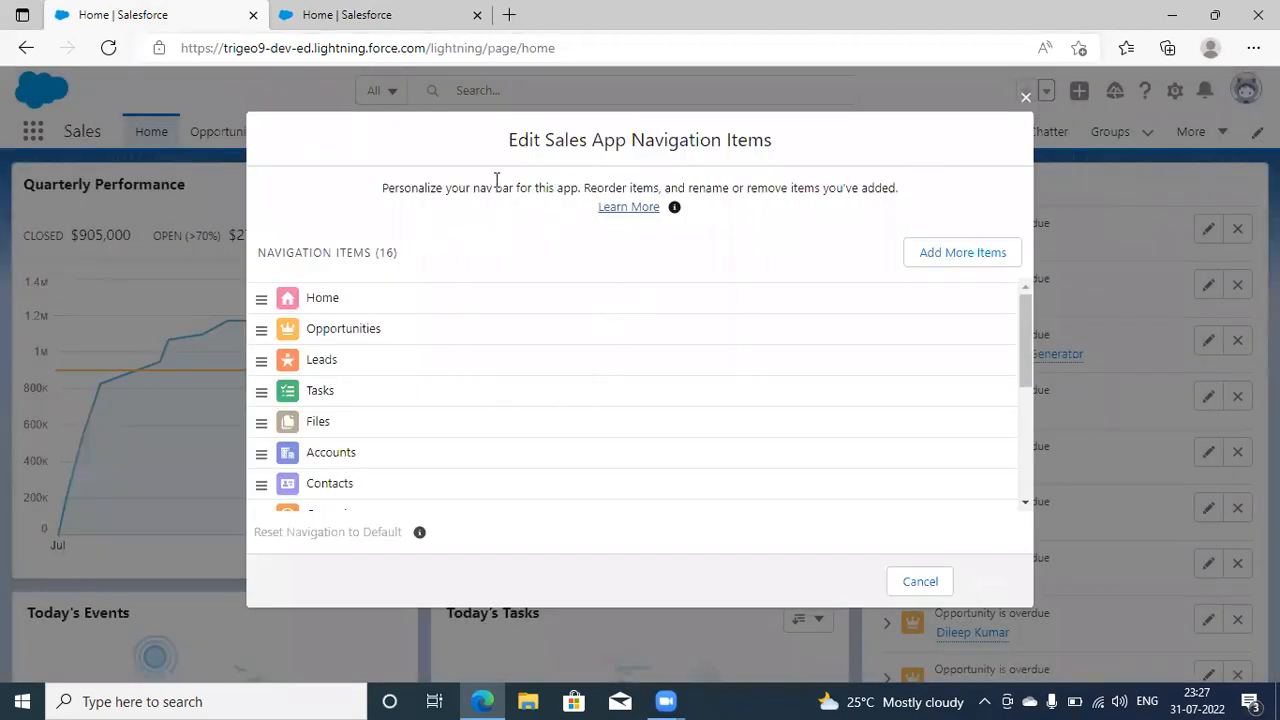
pyautogui.moveTo(670, 412)
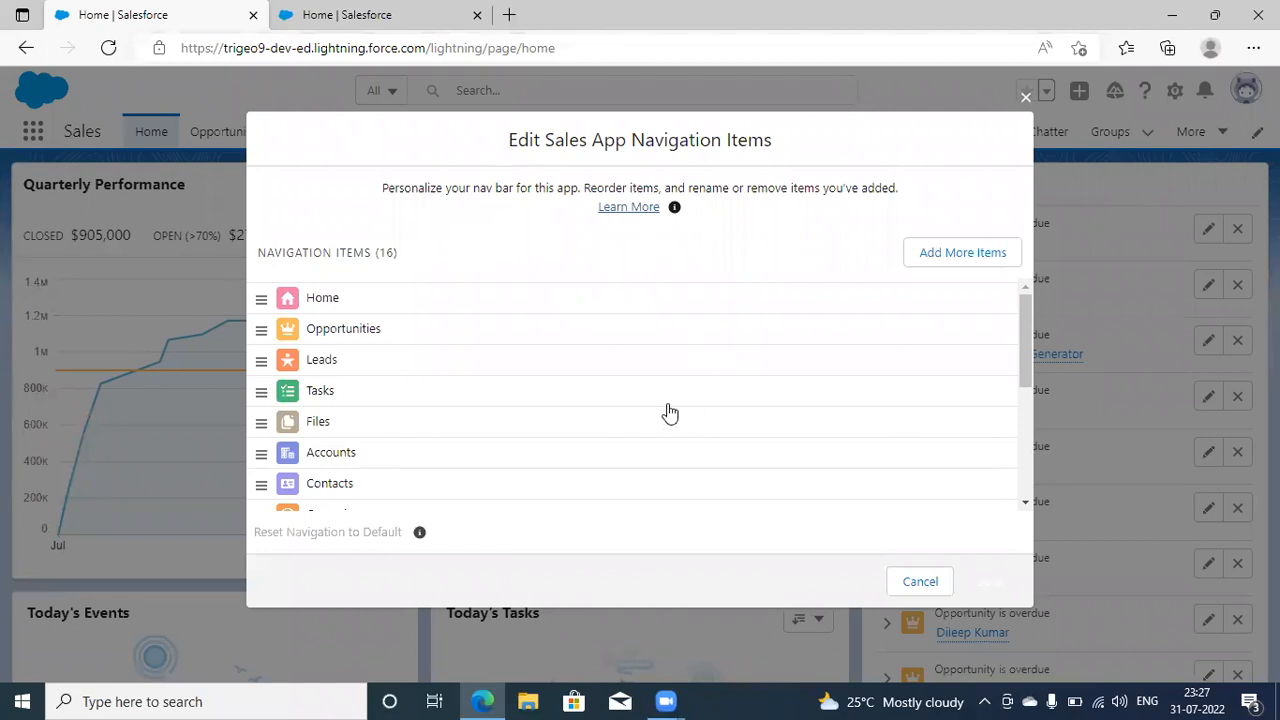
pyautogui.moveTo(670, 411)
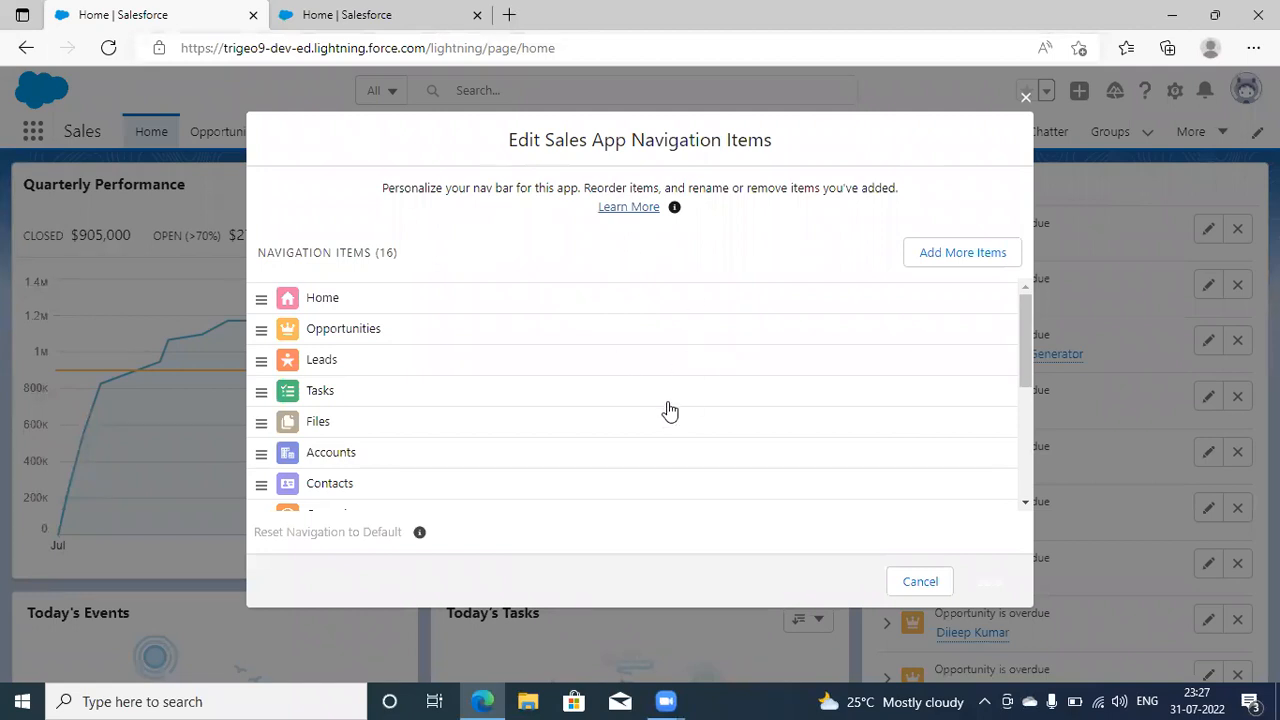
pyautogui.scroll(-3)
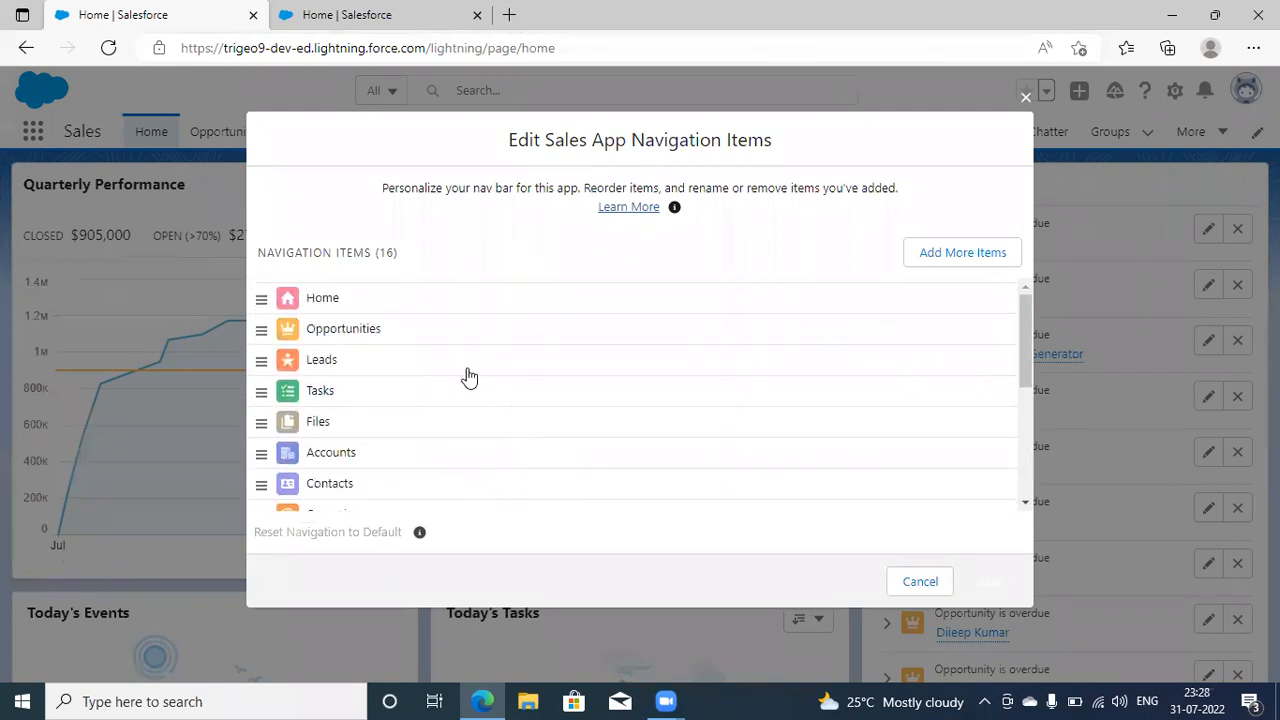
pyautogui.scroll(-3)
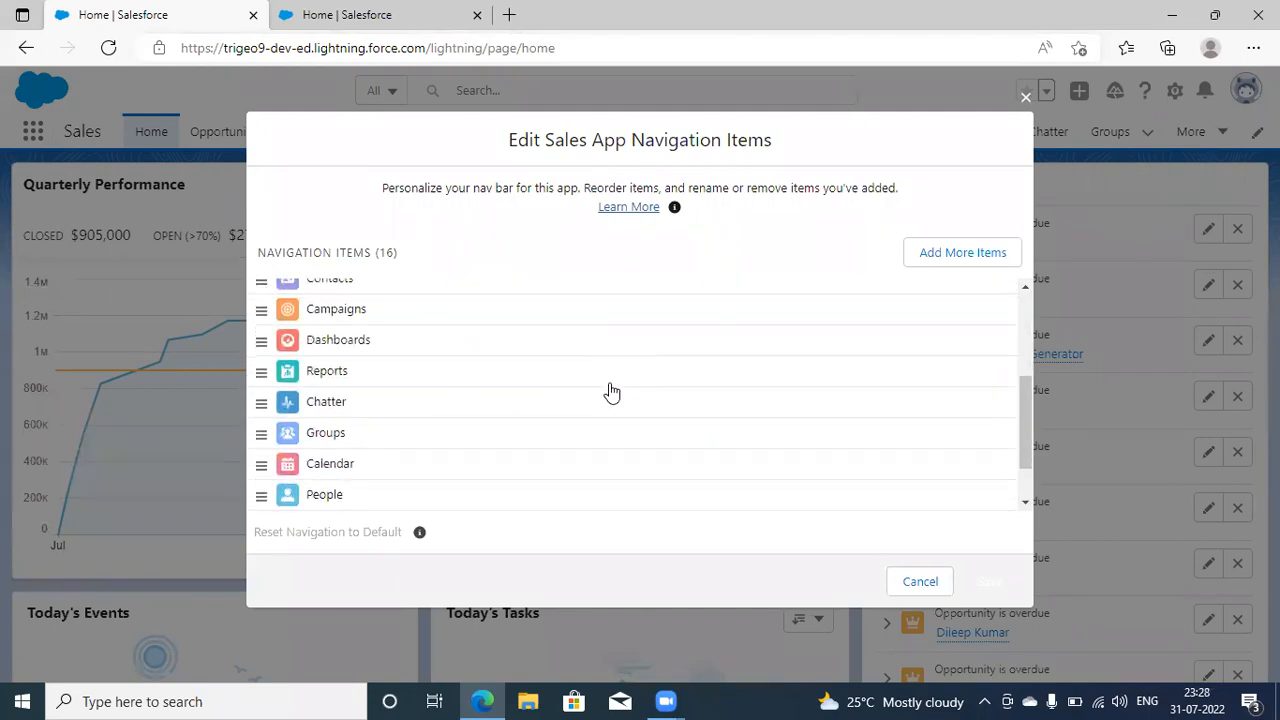
pyautogui.scroll(-3)
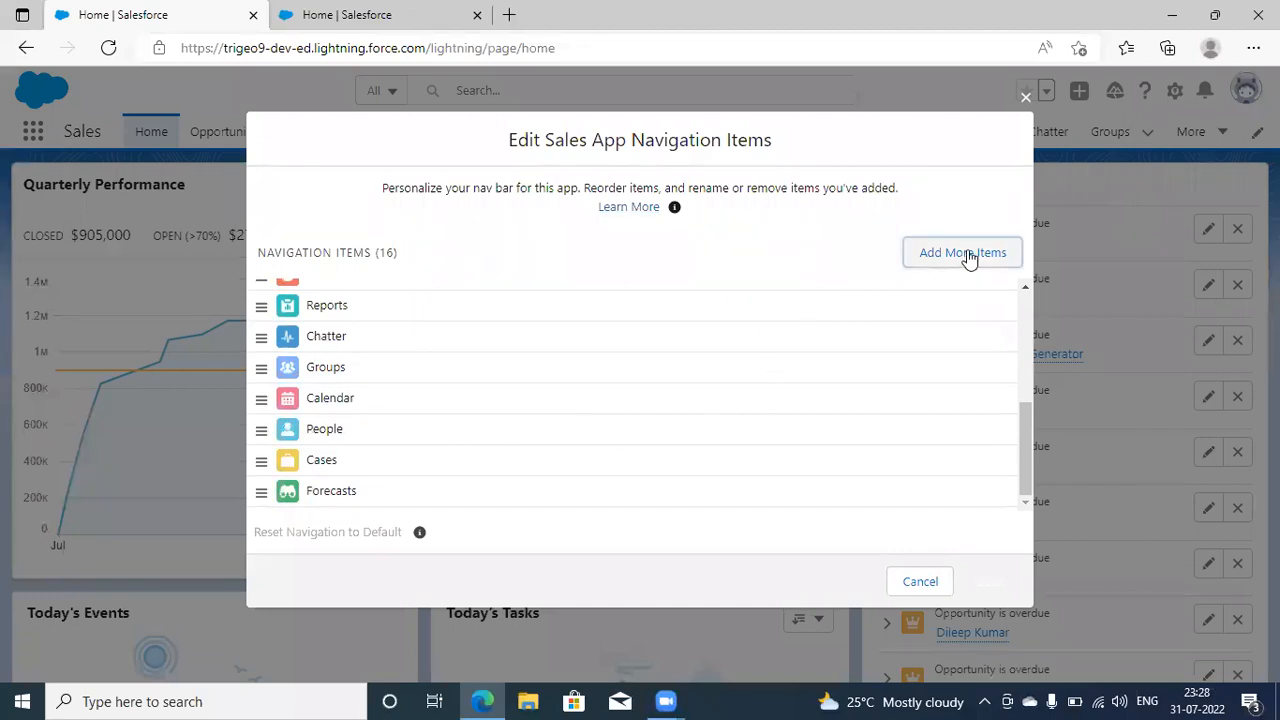
# Add Quotes from All items, searched with 'quot', bringing the list to 17.
pyautogui.click(962, 252)
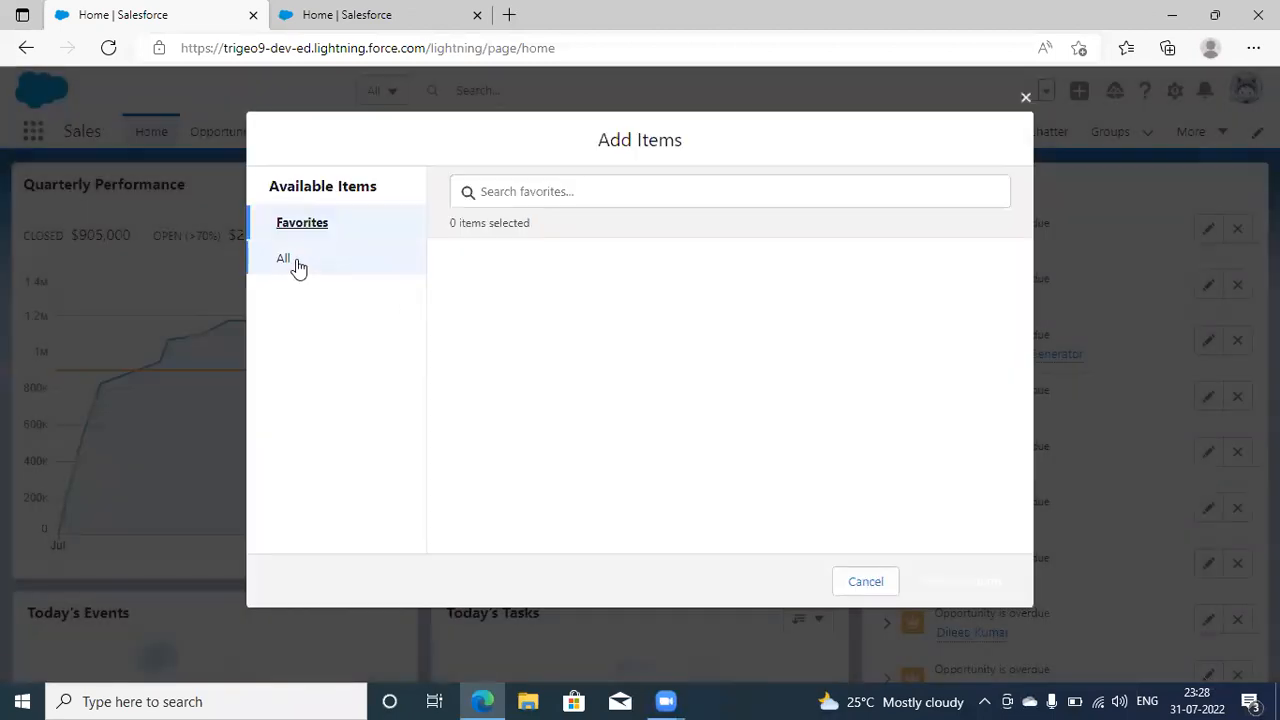
pyautogui.click(284, 258)
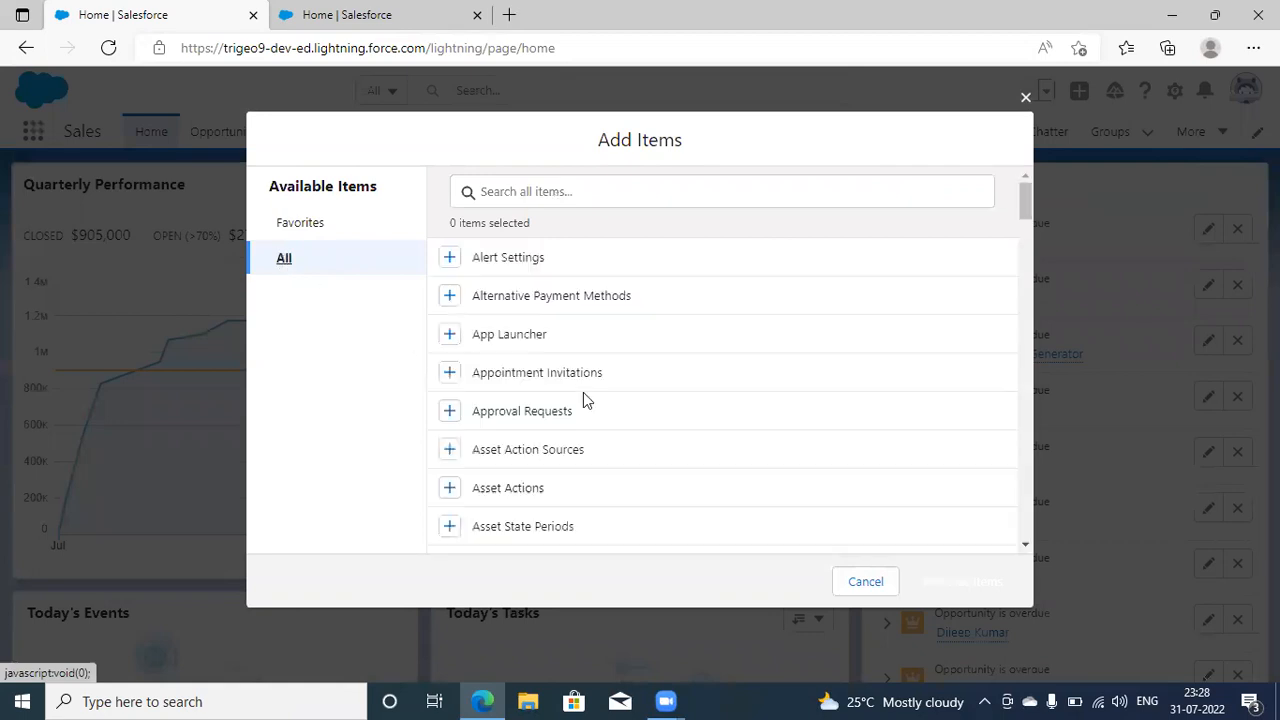
pyautogui.scroll(-3)
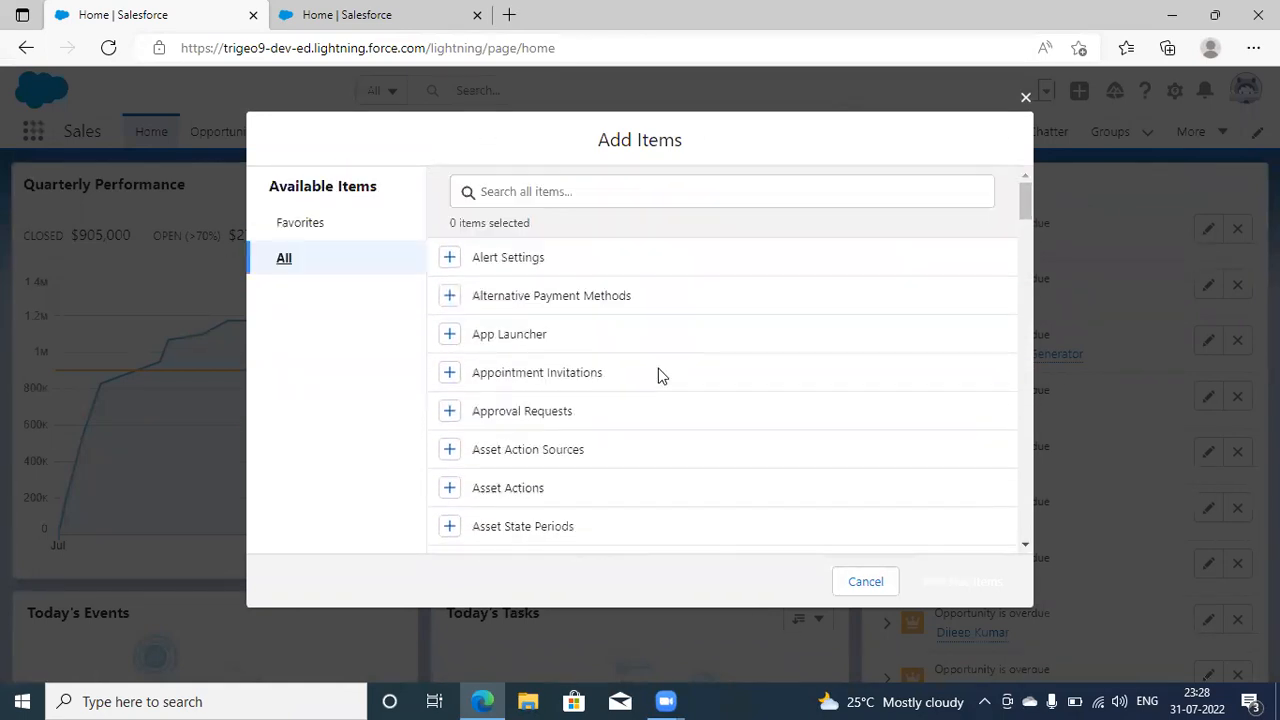
pyautogui.click(722, 191)
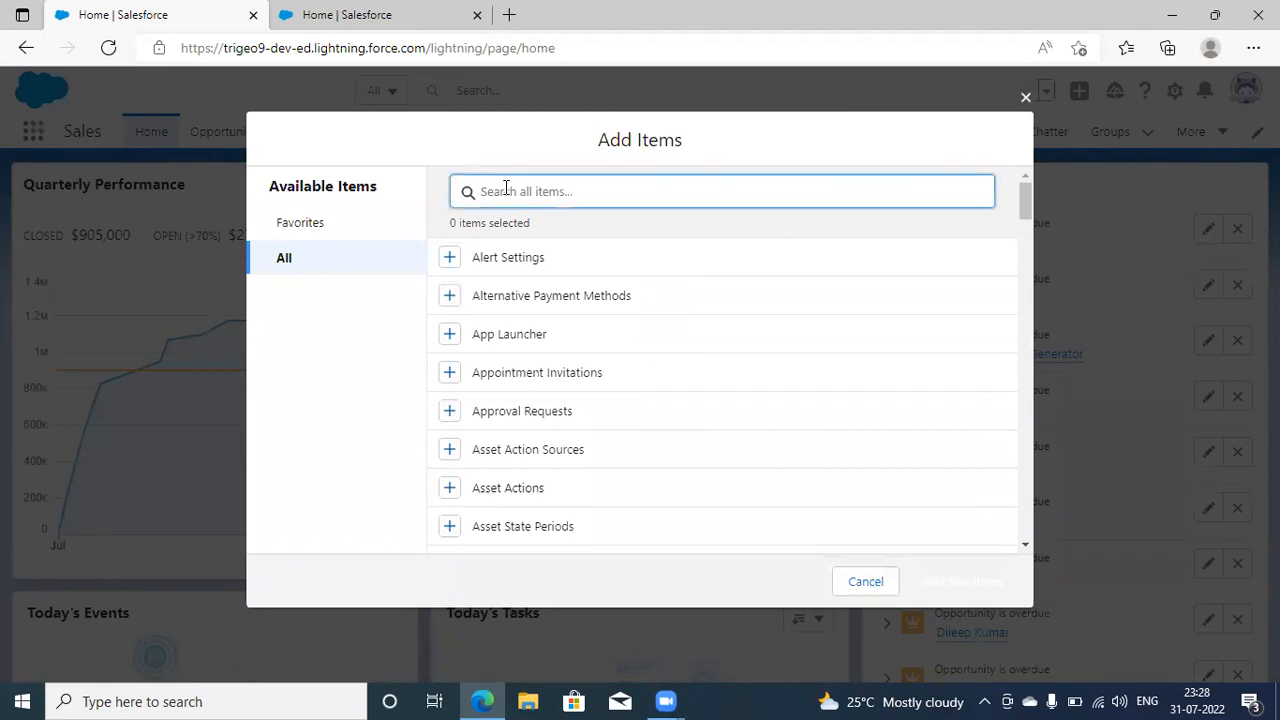
pyautogui.write('quot')
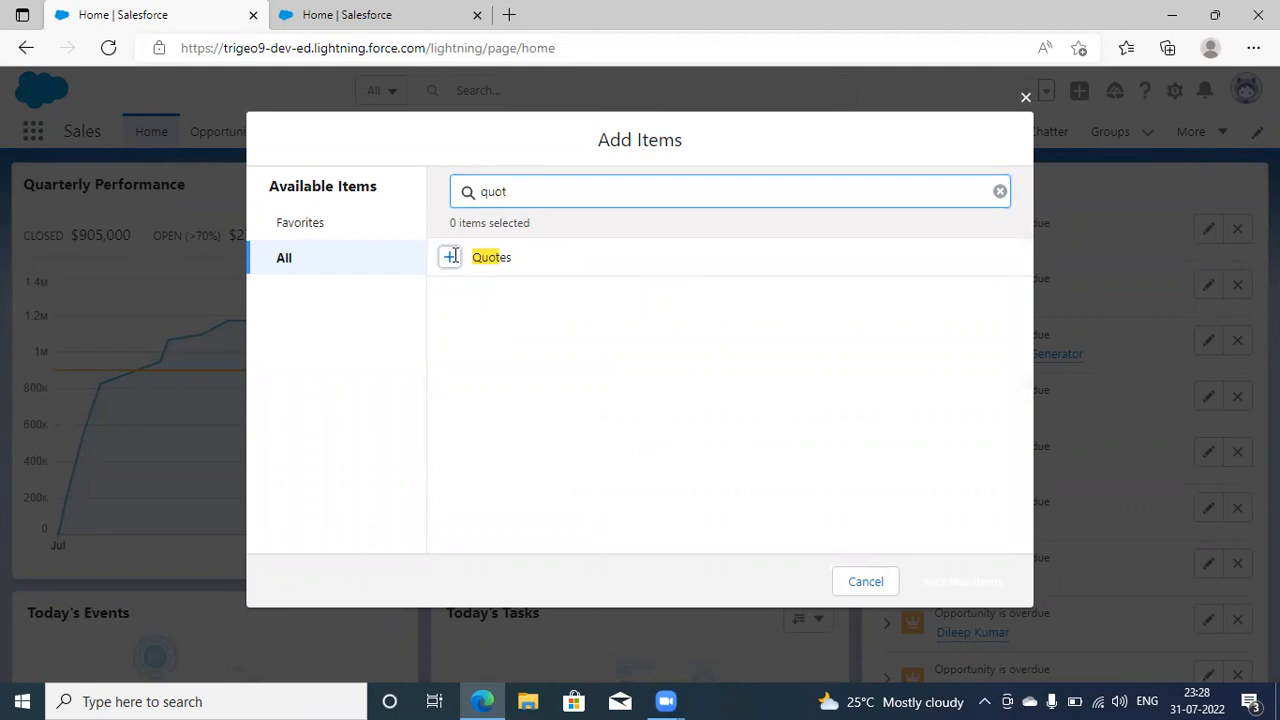
pyautogui.click(449, 257)
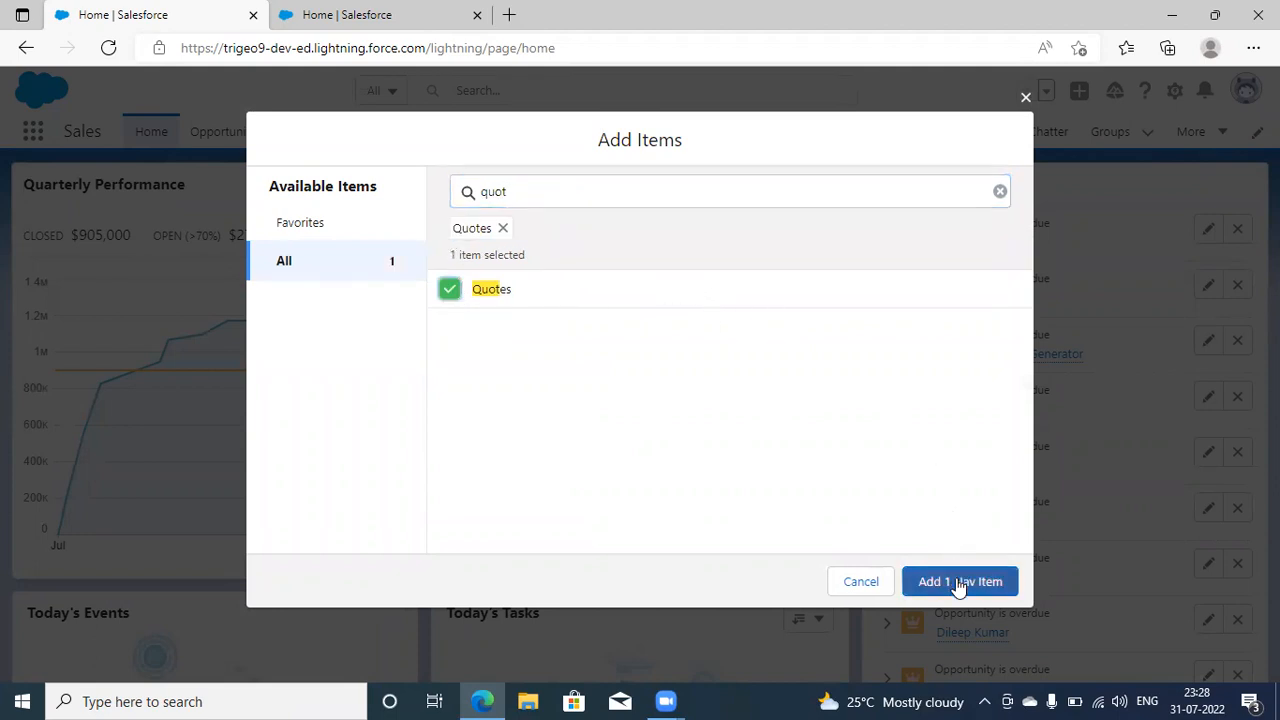
pyautogui.click(959, 581)
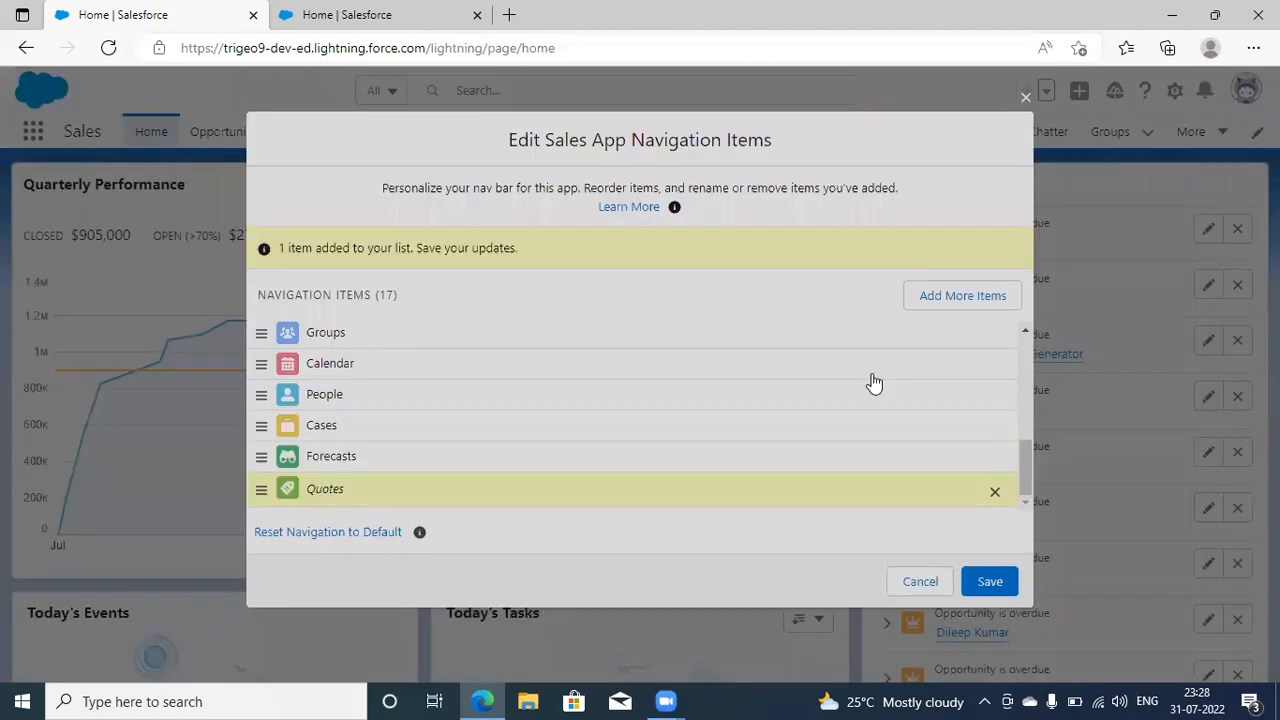
# Save the 17-item Sales navigation that now includes Quotes.
pyautogui.click(989, 581)
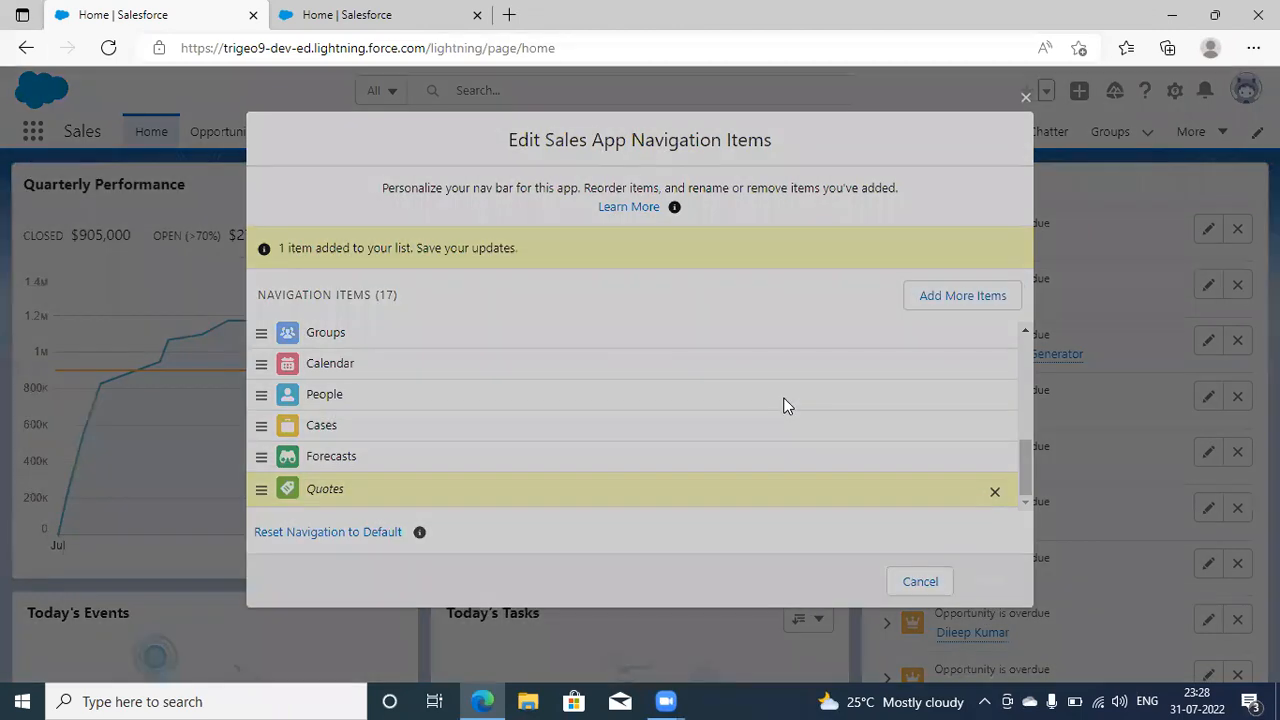
pyautogui.click(988, 581)
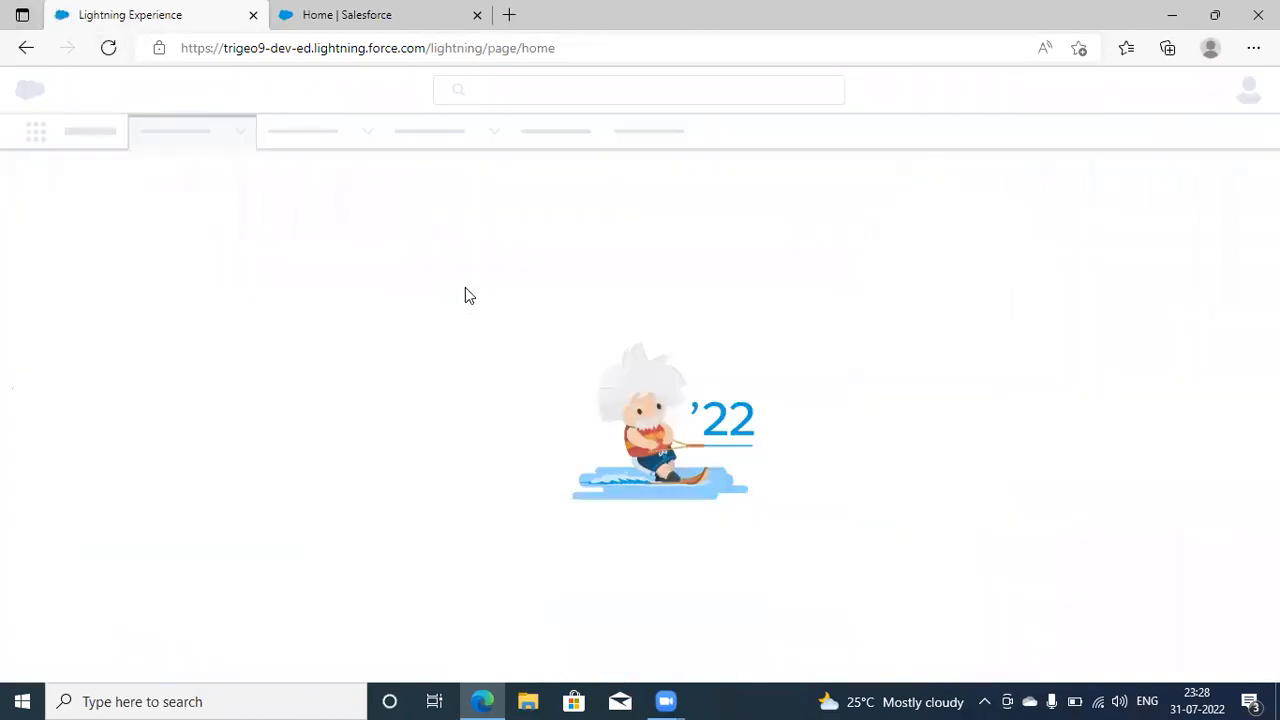
pyautogui.moveTo(559, 278)
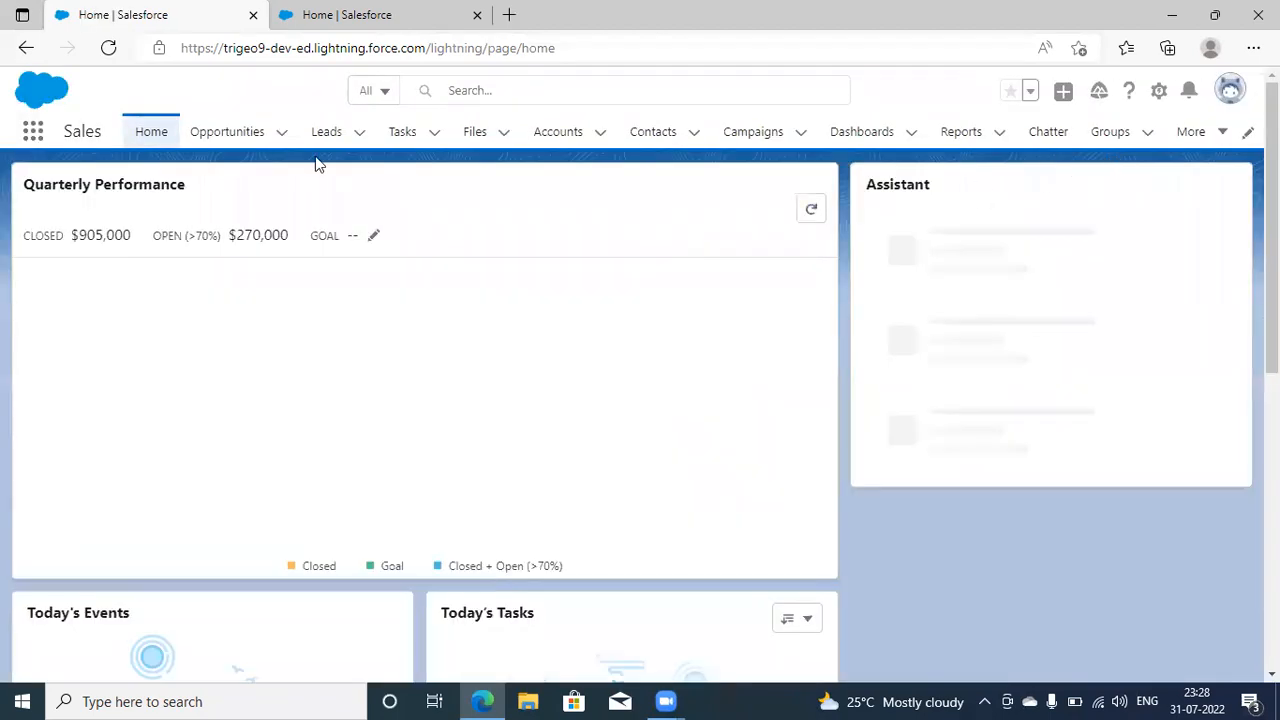
# Open Quotes from the More menu, showing an empty Recently Viewed list.
pyautogui.click(1191, 131)
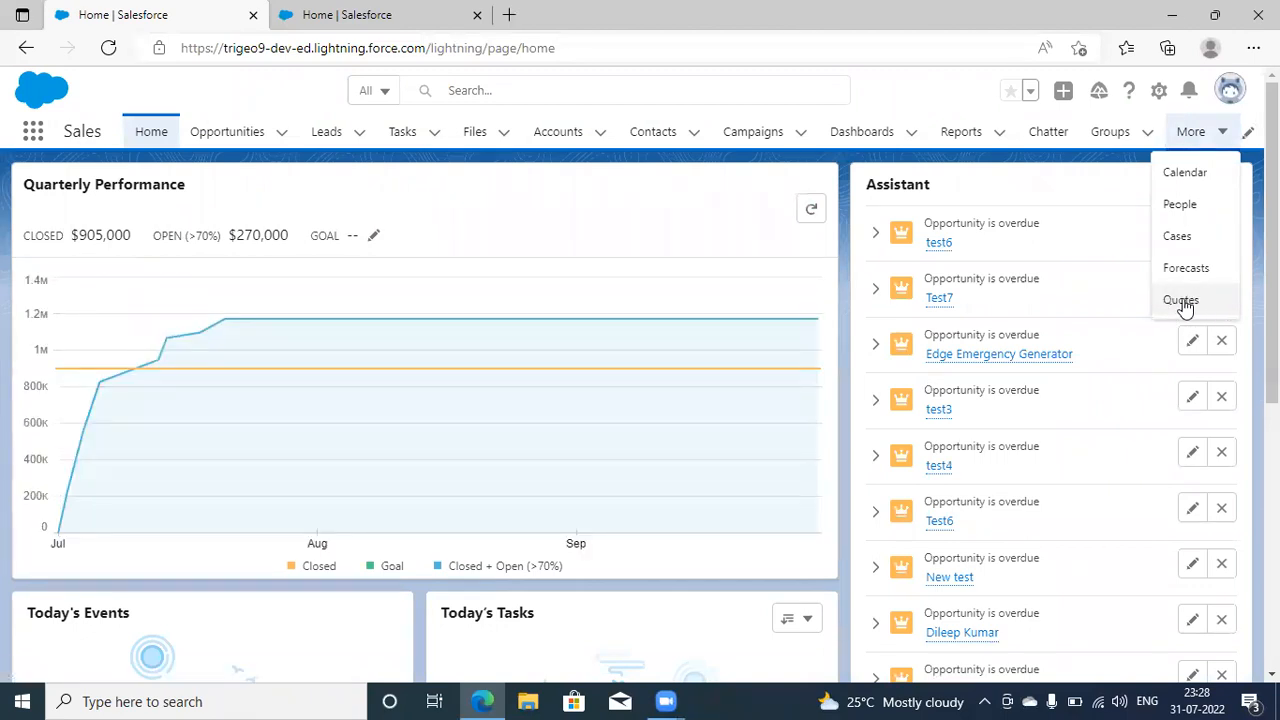
pyautogui.click(1181, 300)
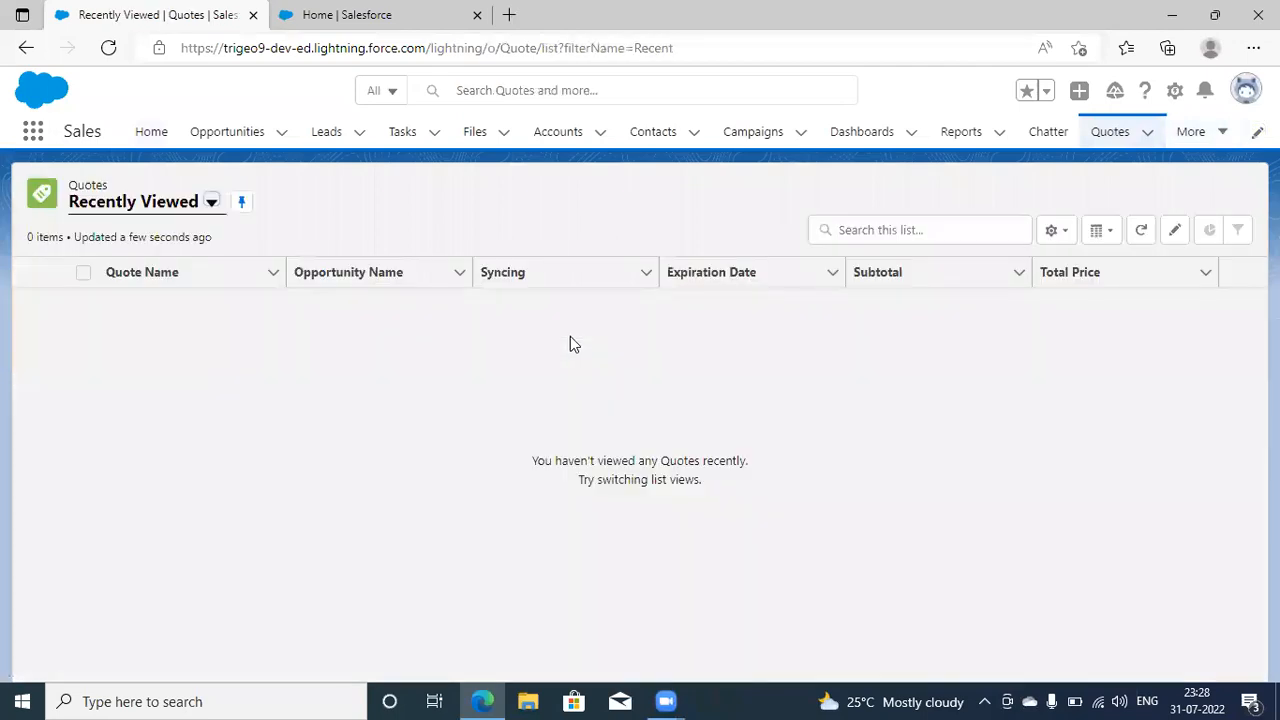
pyautogui.moveTo(826, 197)
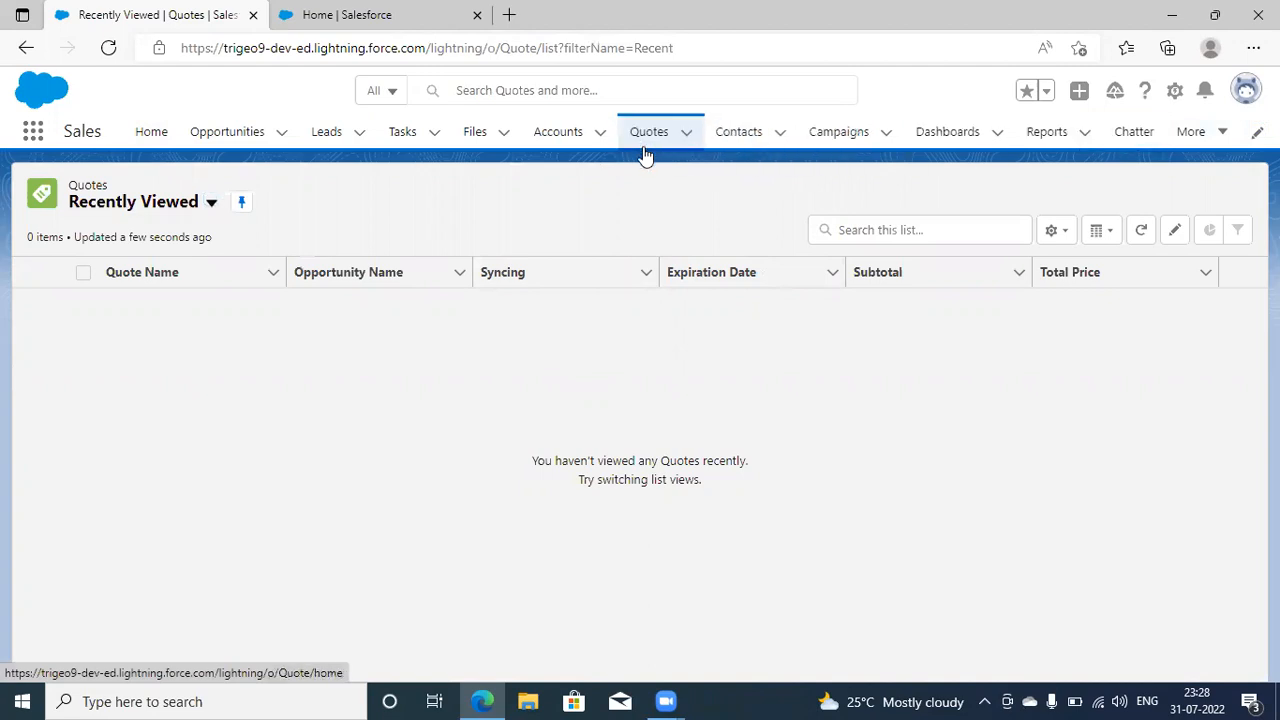
pyautogui.moveTo(558, 131)
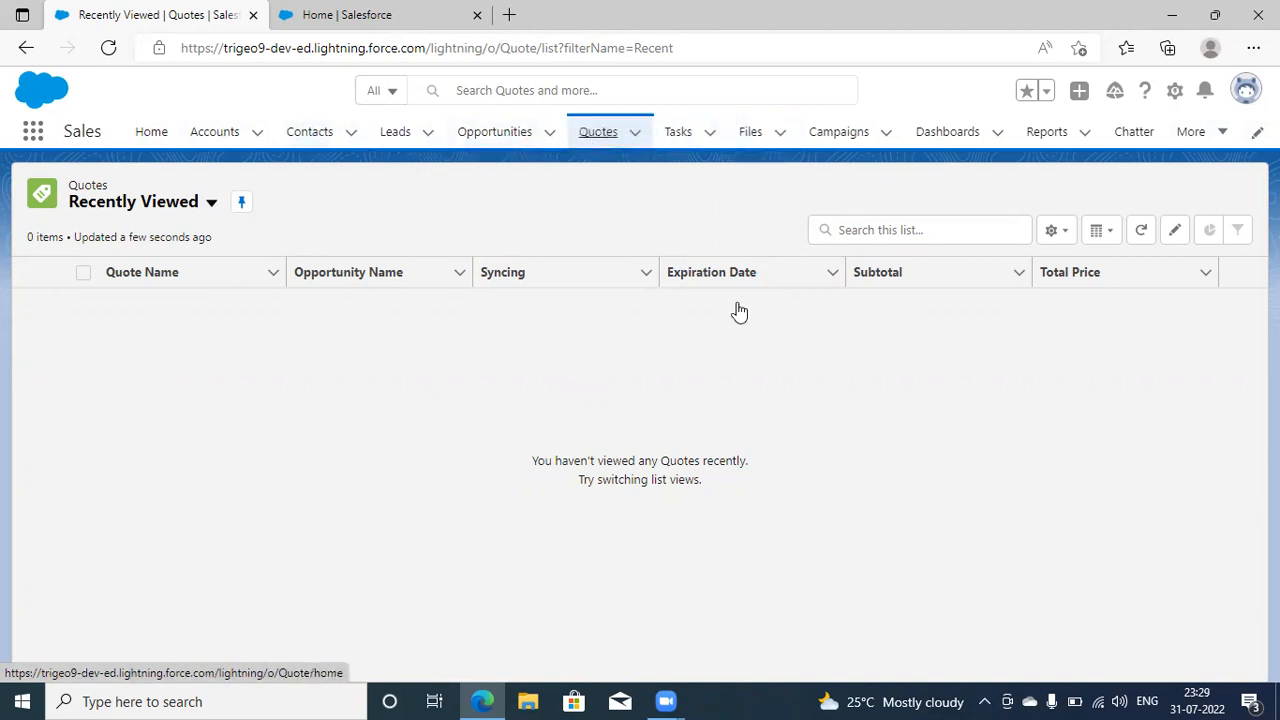
pyautogui.moveTo(894, 516)
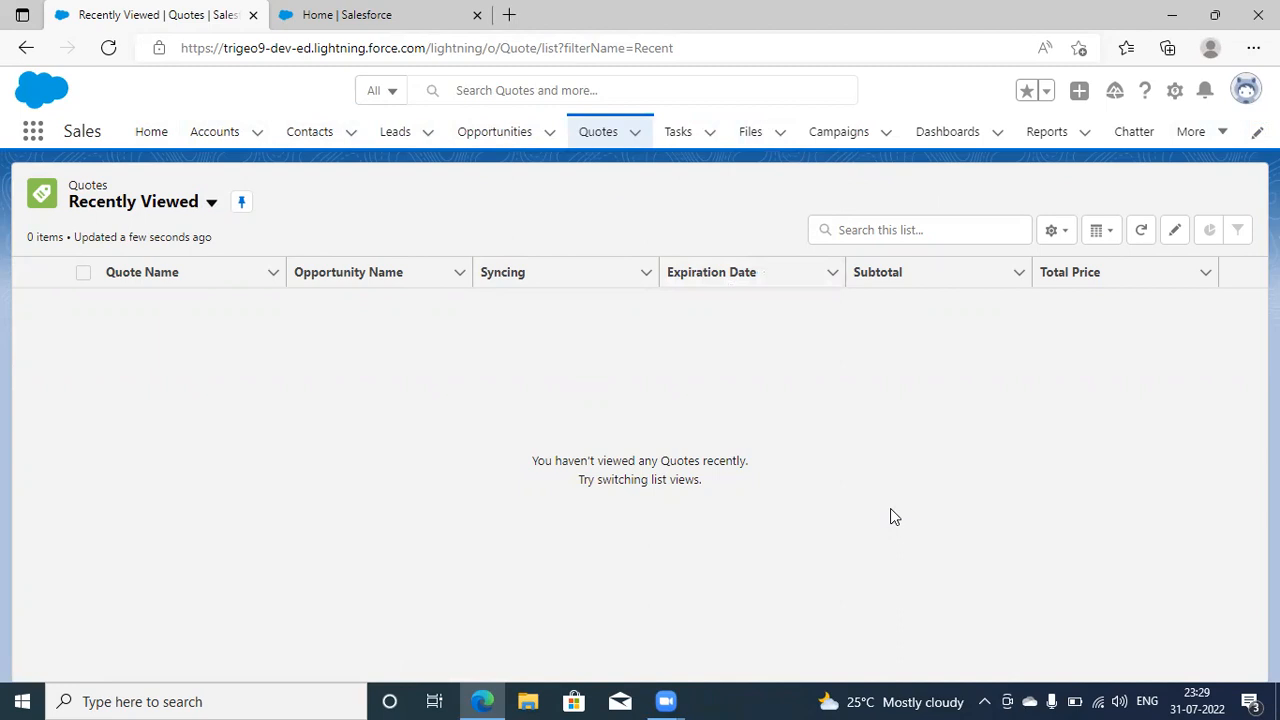
pyautogui.moveTo(1158, 561)
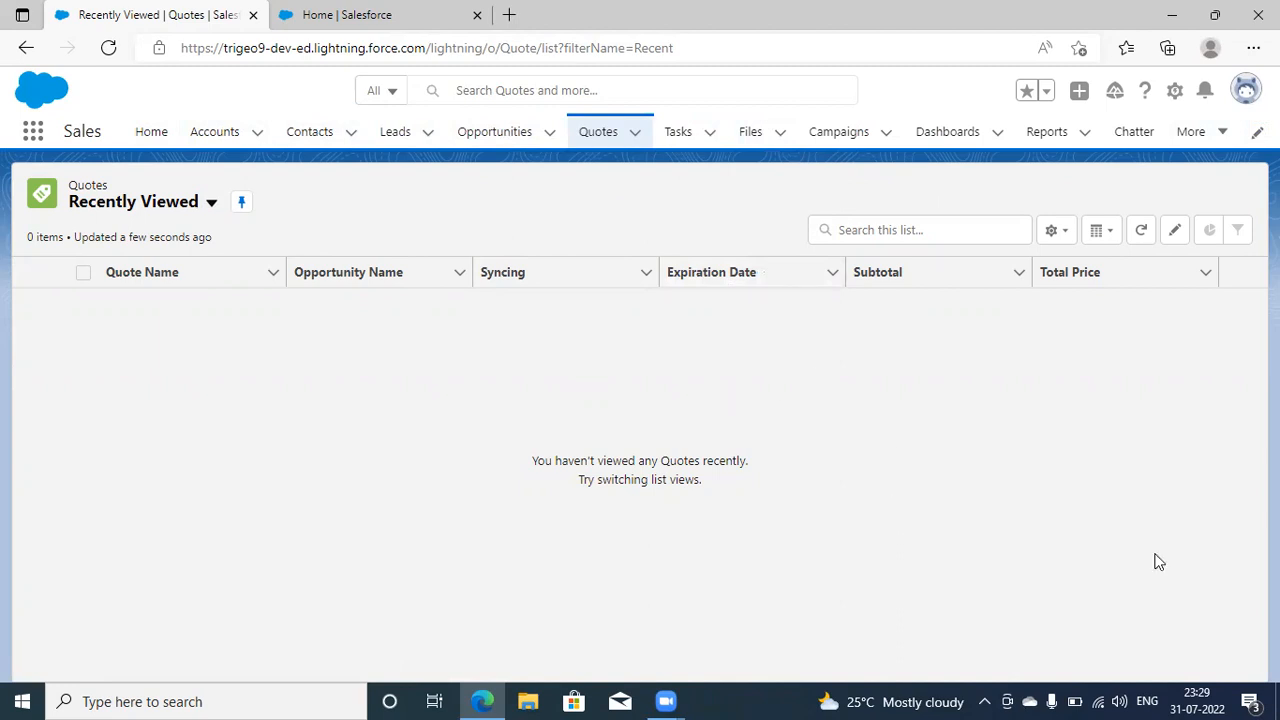